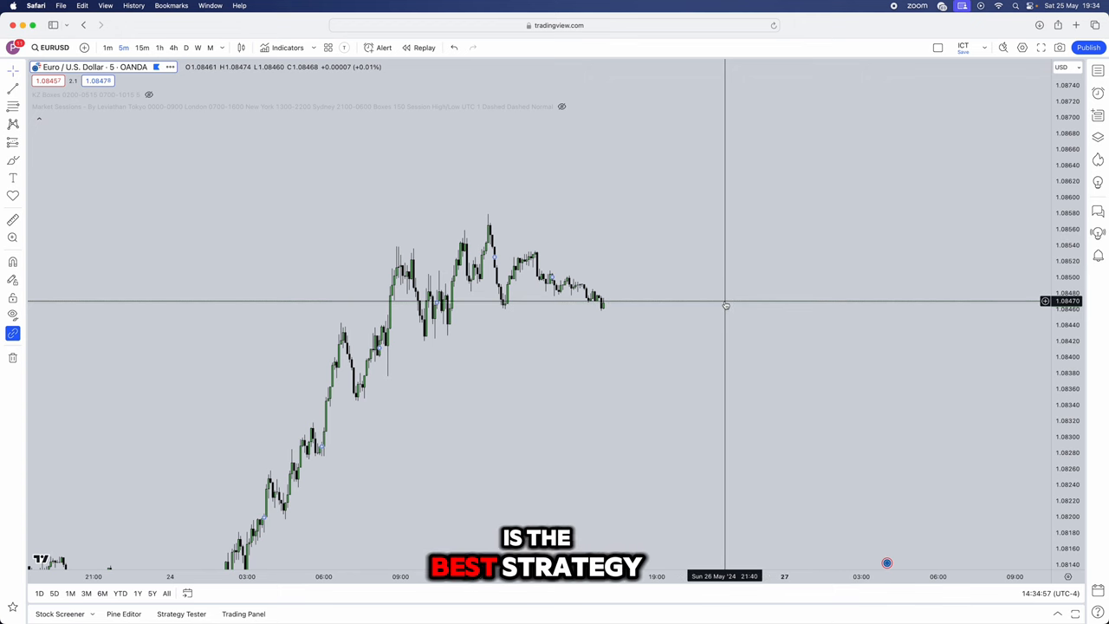
mouse_move(724, 305)
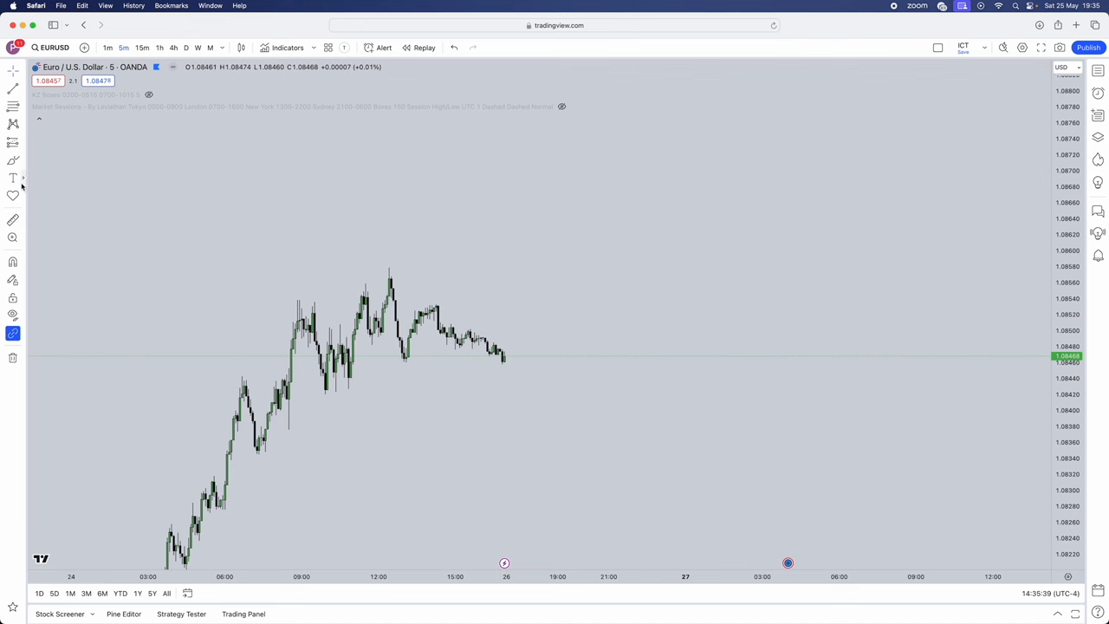
Place a text label above the candles reading "EURUSD, GBPUSD AND XAUUSD"
left_click(610, 166)
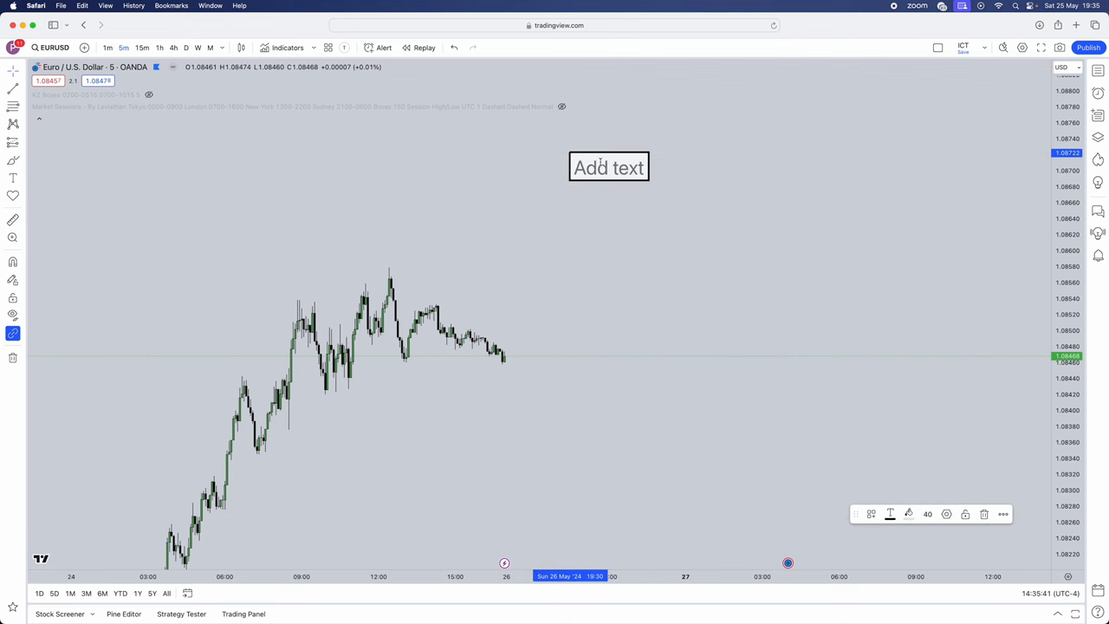
mouse_move(593, 154)
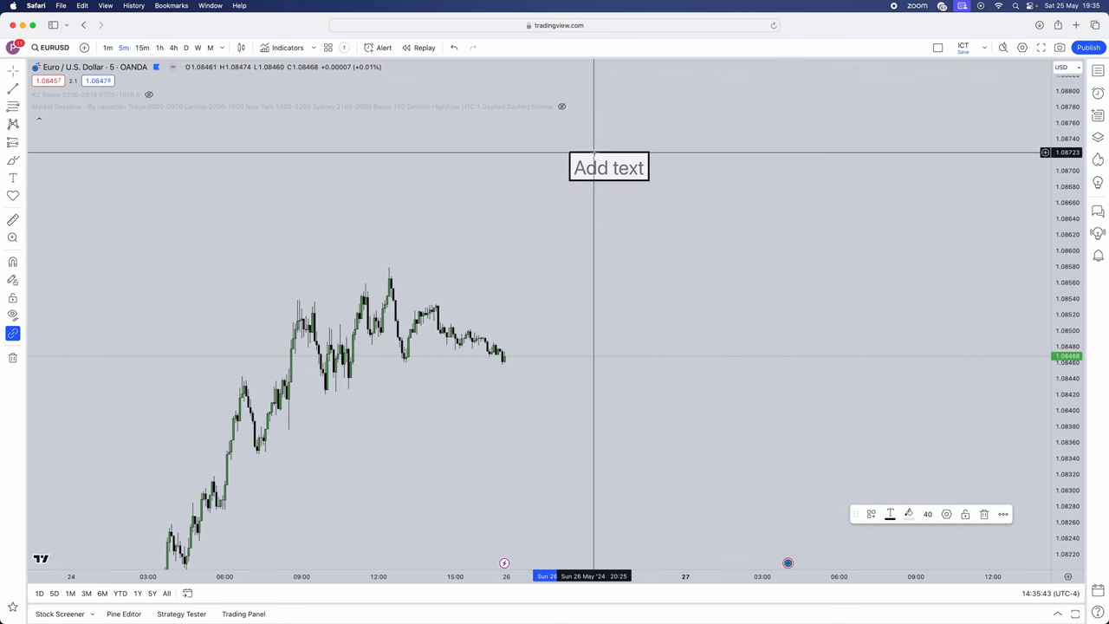
type("EUUR")
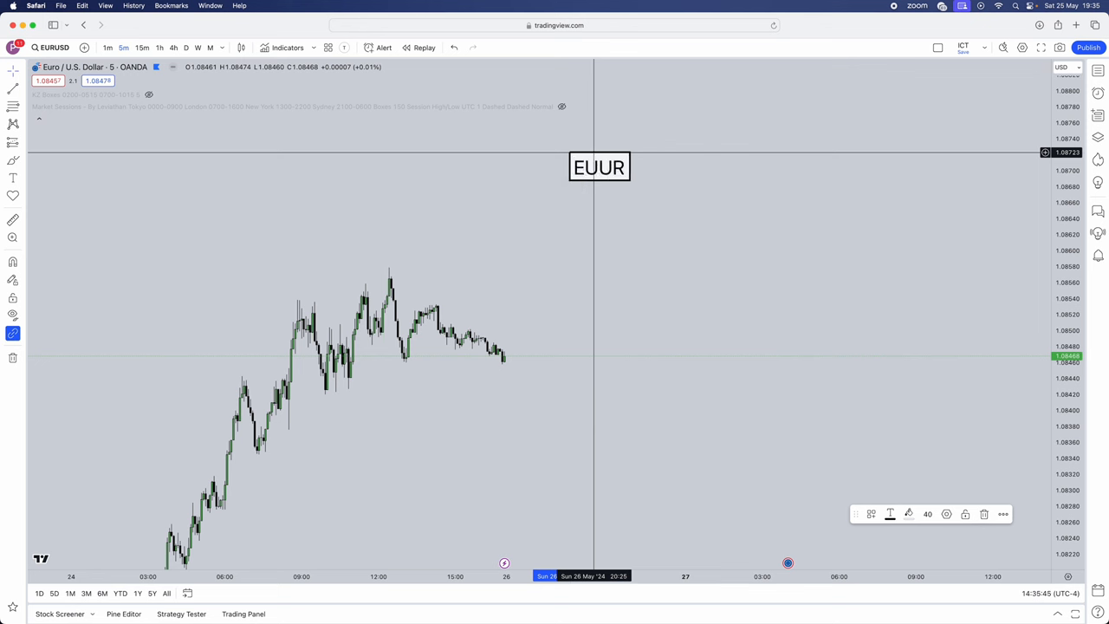
type("EURUSD, GBPUSD")
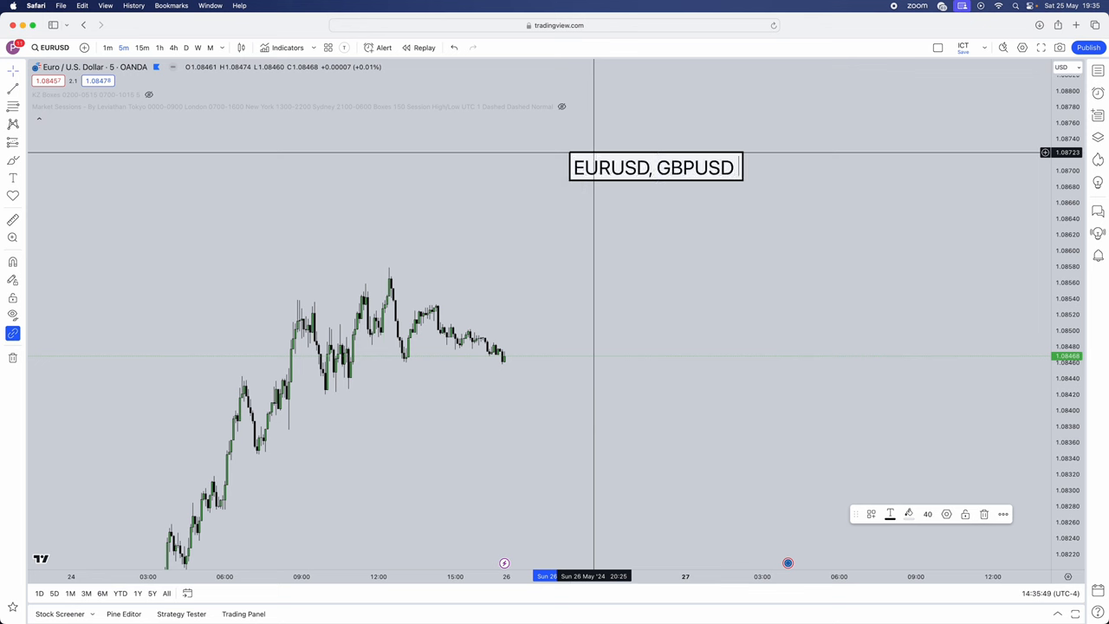
type("AND XAUUSD")
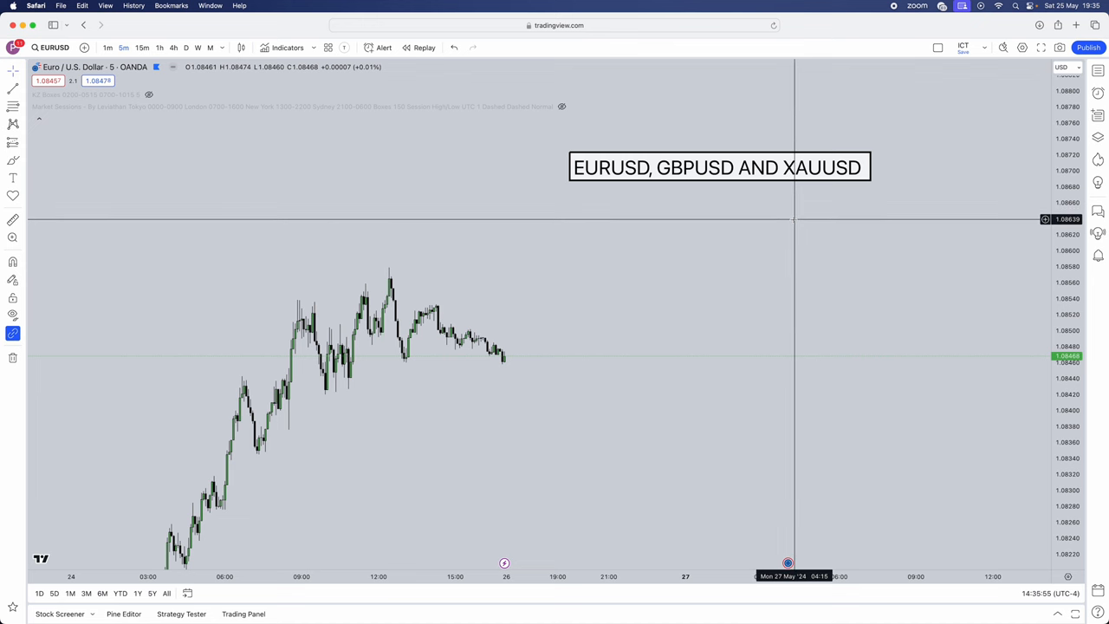
mouse_move(710, 206)
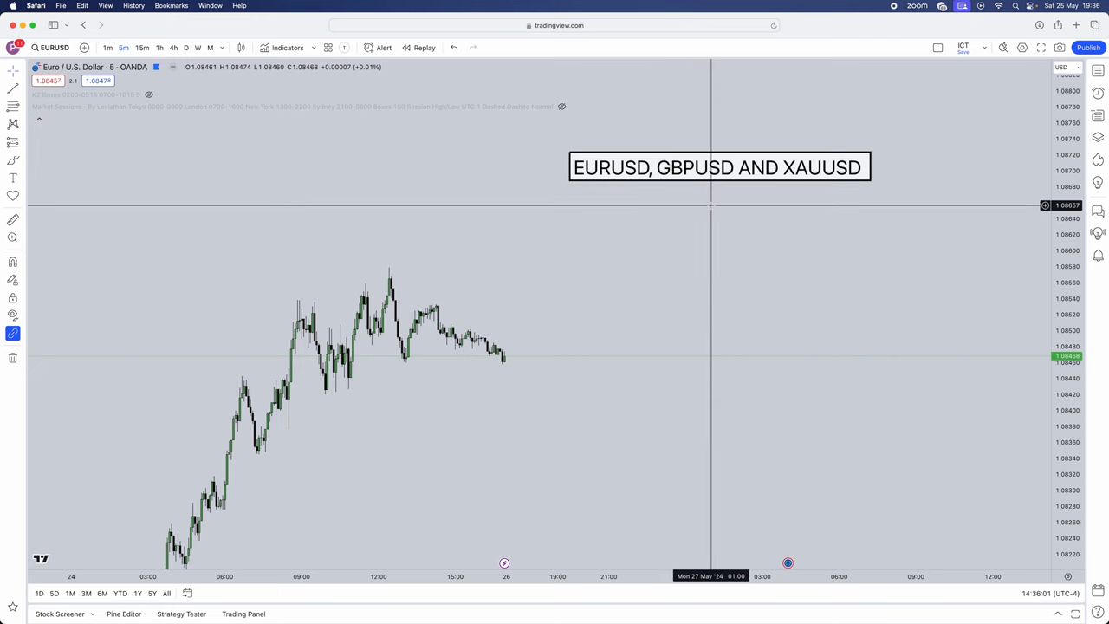
mouse_move(702, 232)
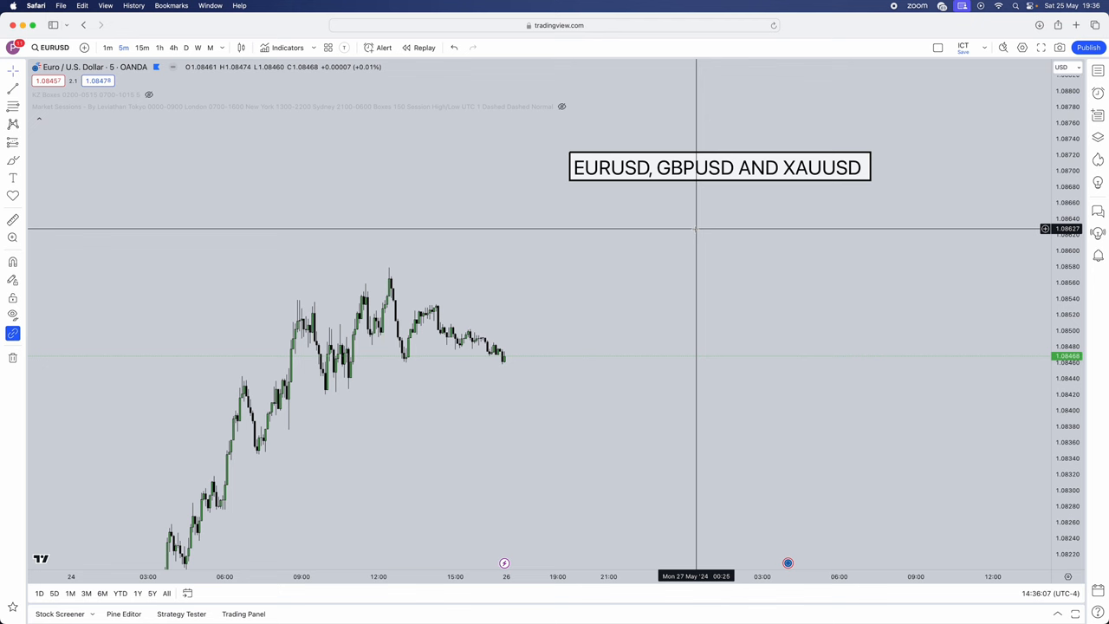
left_click(719, 167)
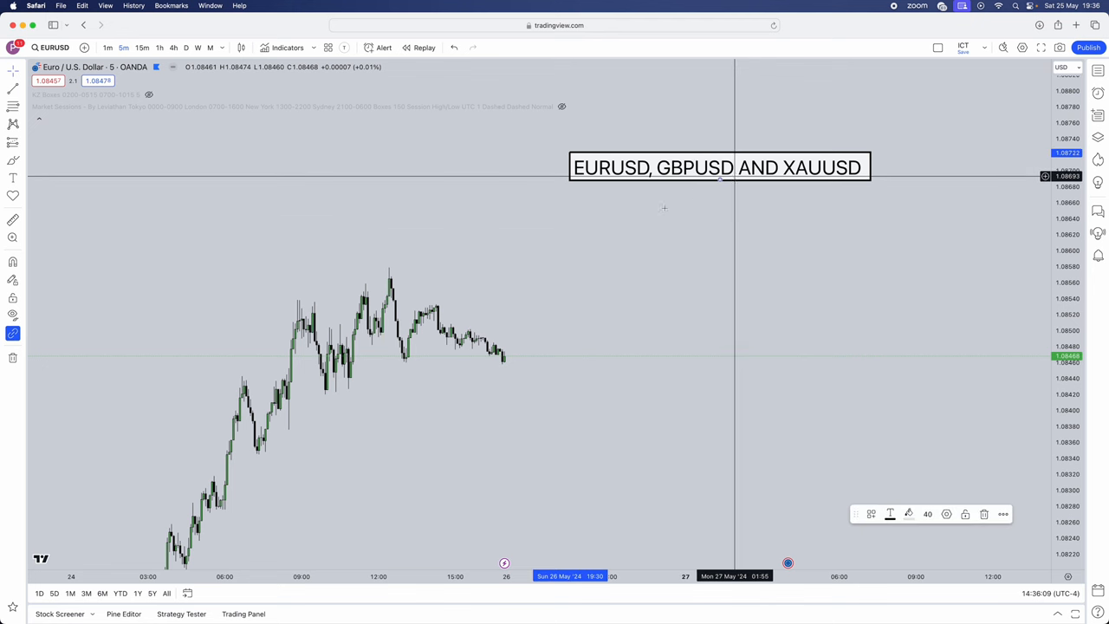
Edit the label to add the lines "m15 and the m5" and "LIQUIDITY SWEEP"
double_click(717, 166)
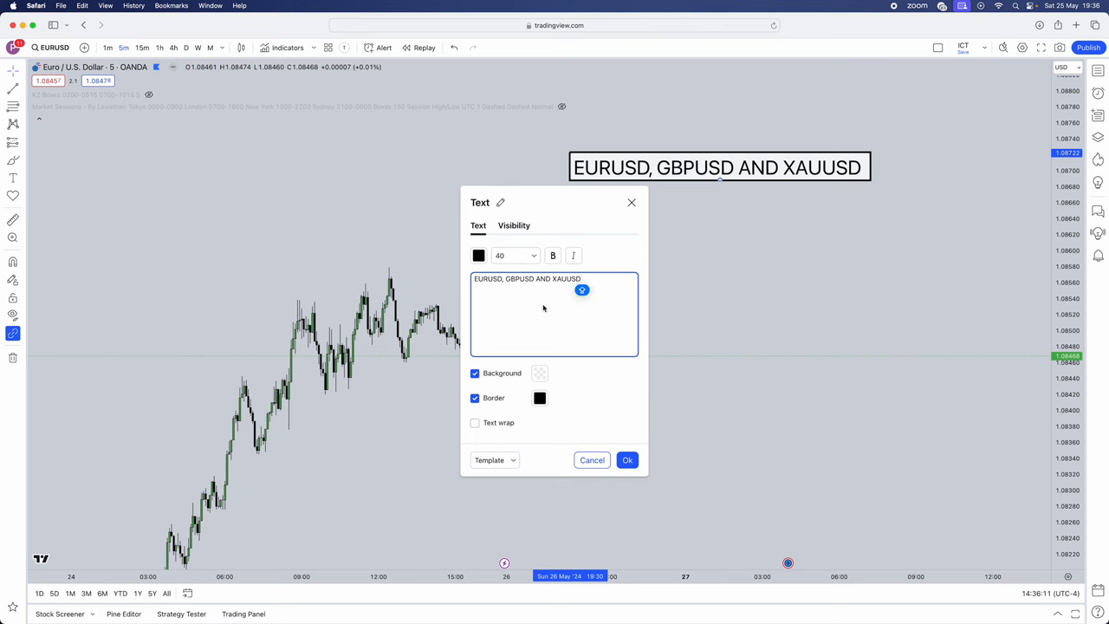
type("15")
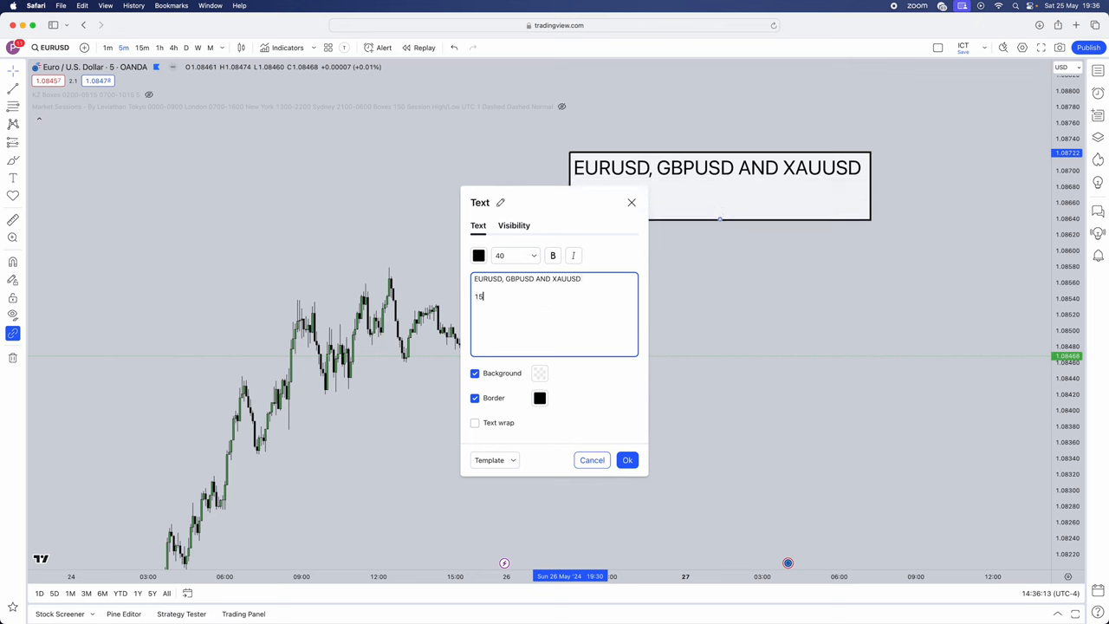
key("backspace")
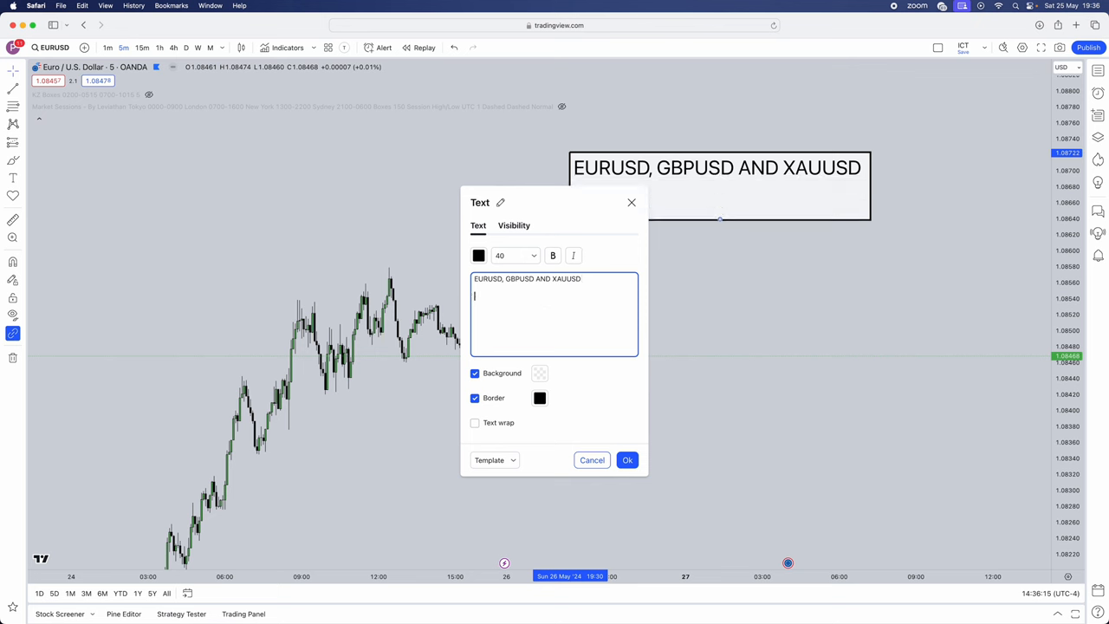
type("m15 and")
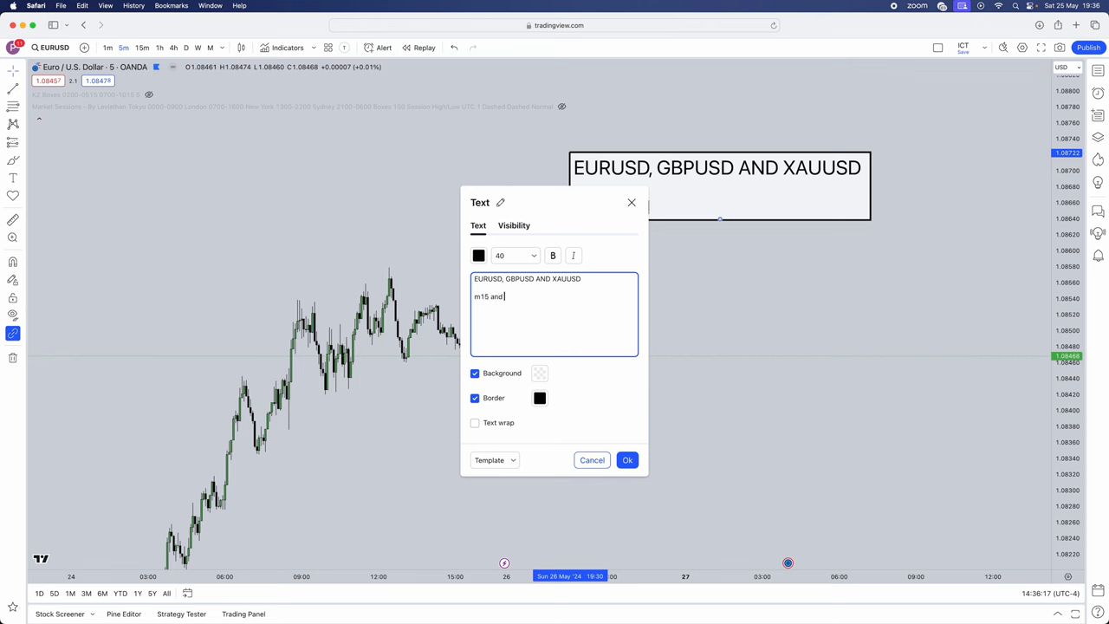
type("the m5")
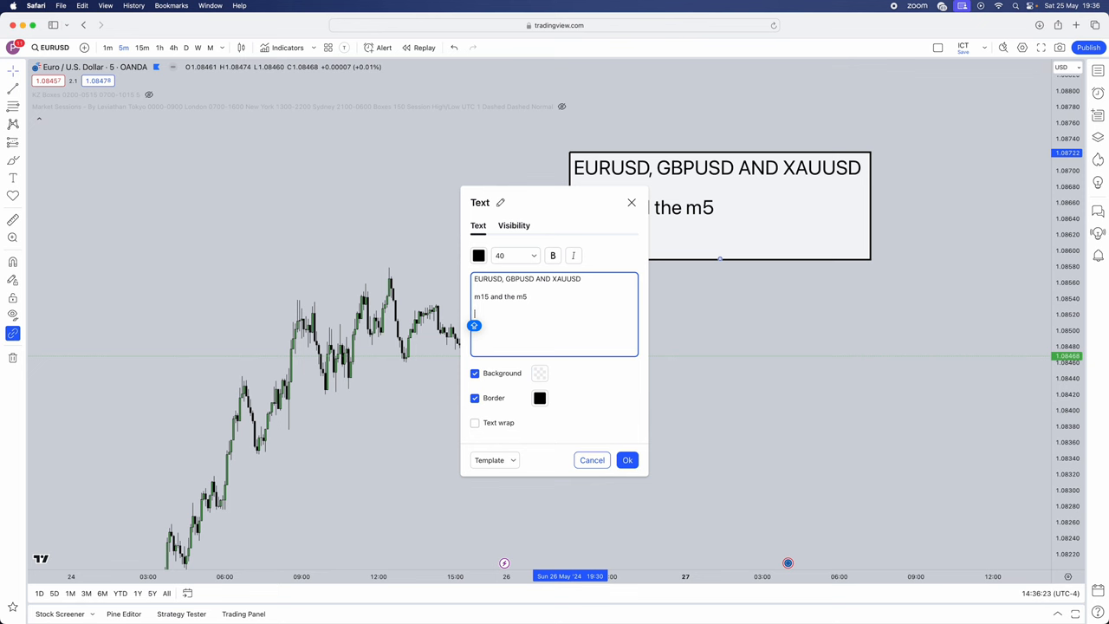
type("LIQU")
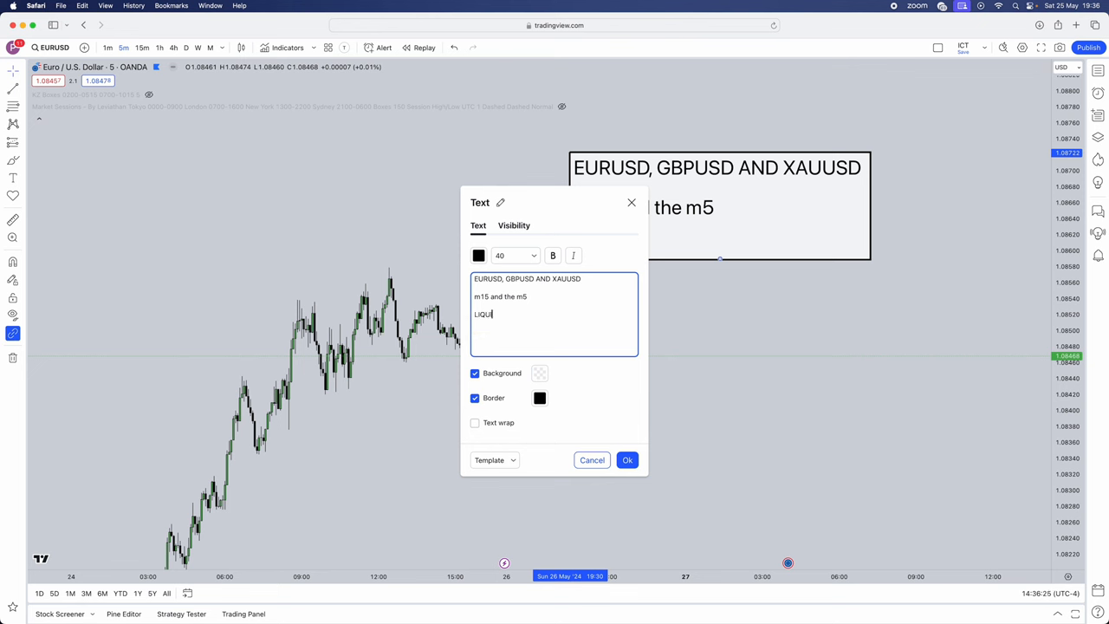
type("IDITY")
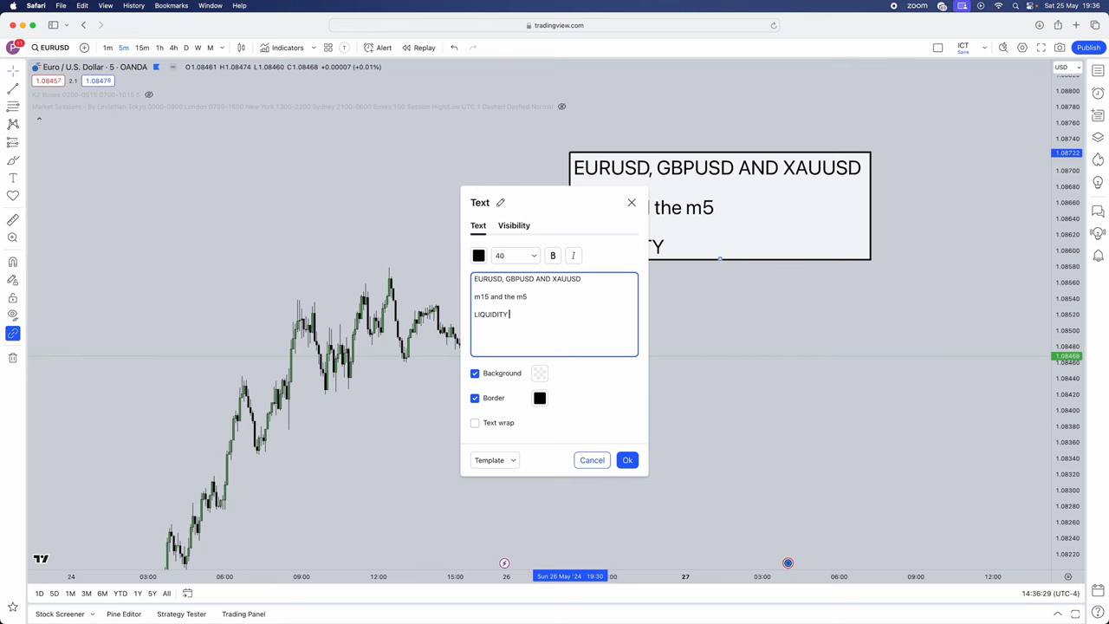
type("SWEEP")
type("MSS")
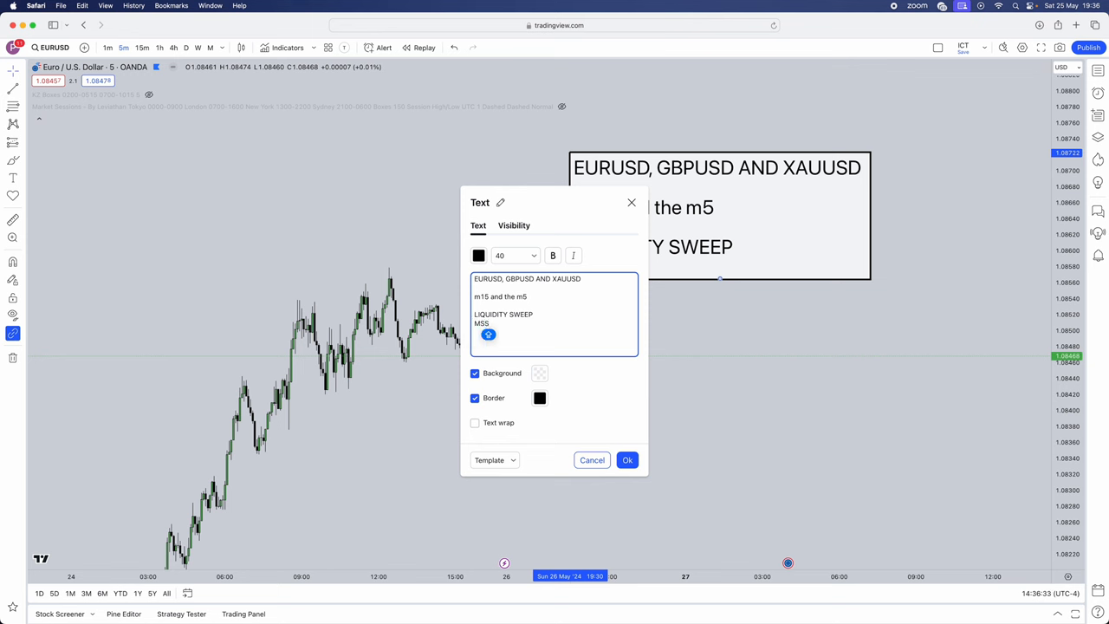
Add the lines "MSS+DISPLACEMENT", "OB/FVG" and "OTE" to the note
type("+DIS")
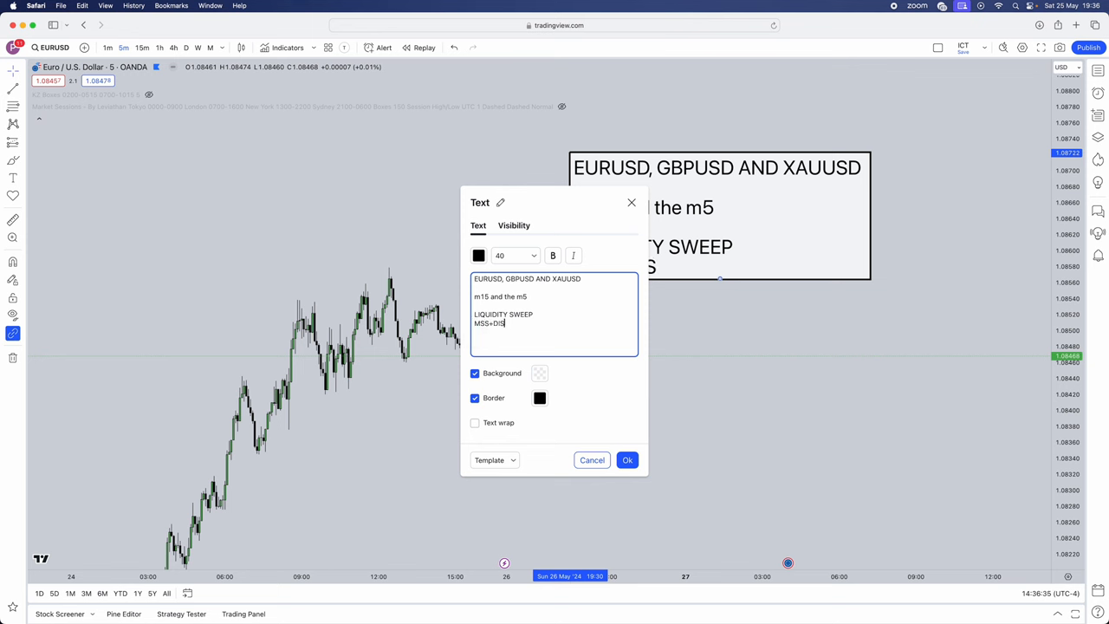
type("P;ACMENT")
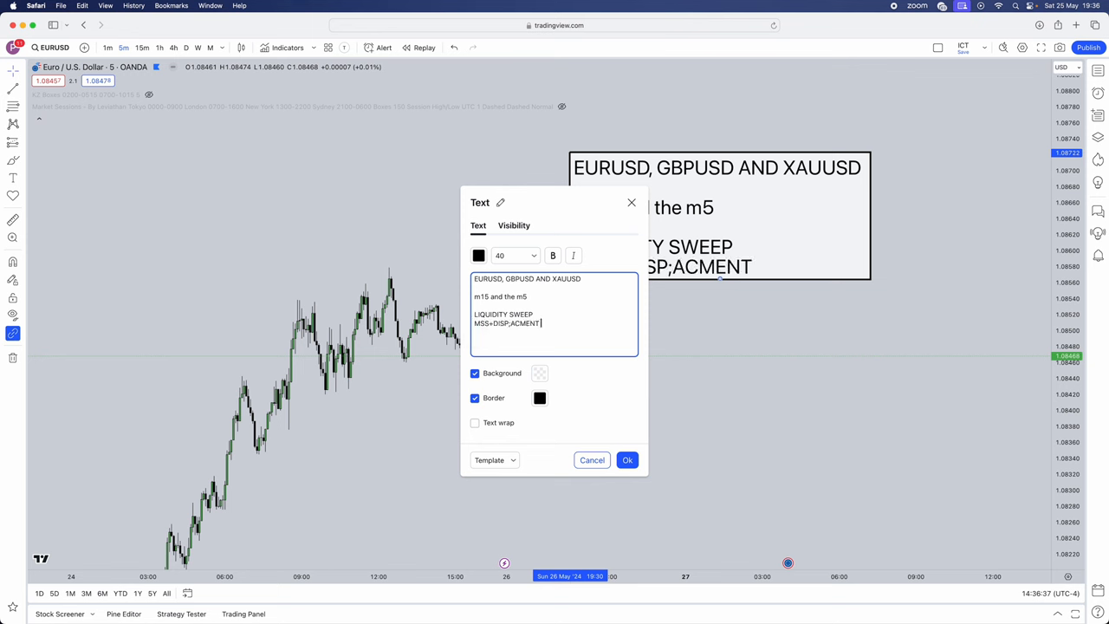
key("Backspace")
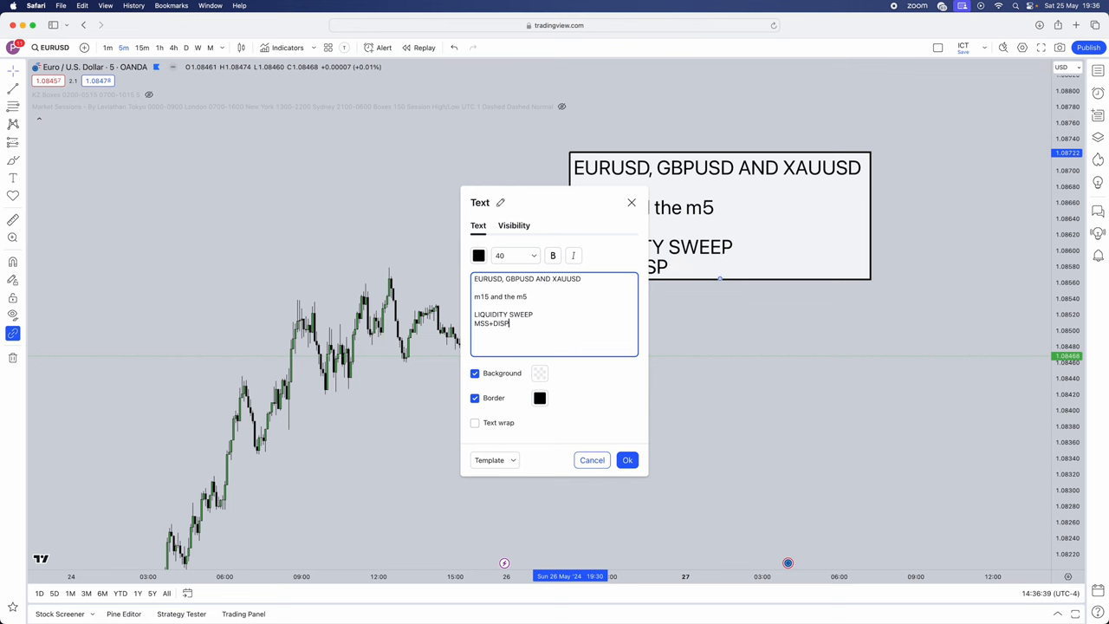
type(";ACEMENT")
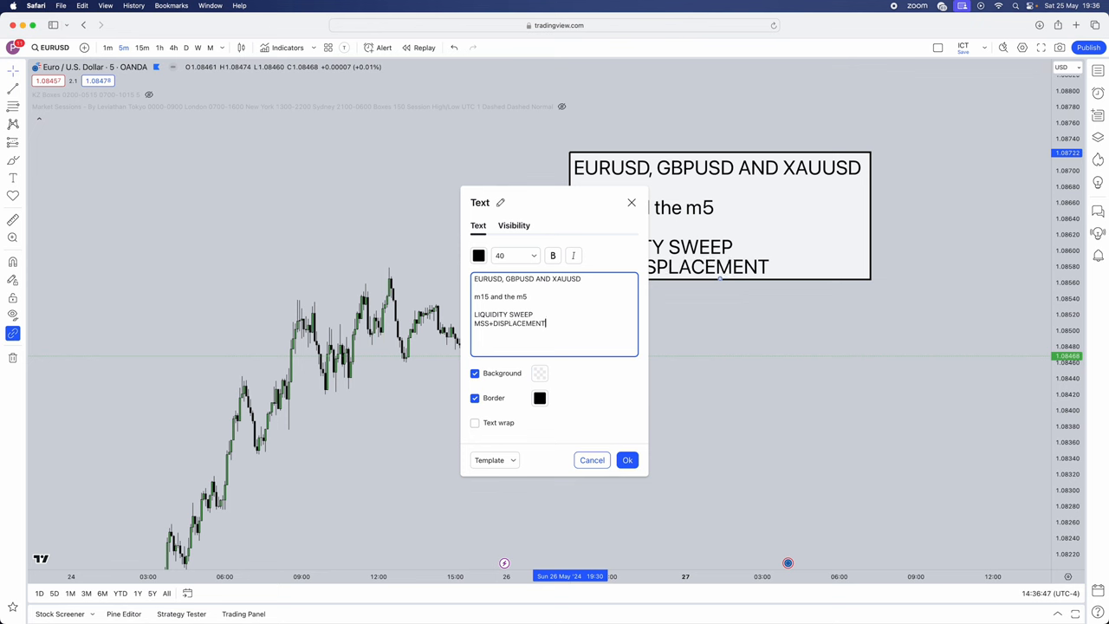
type("OB")
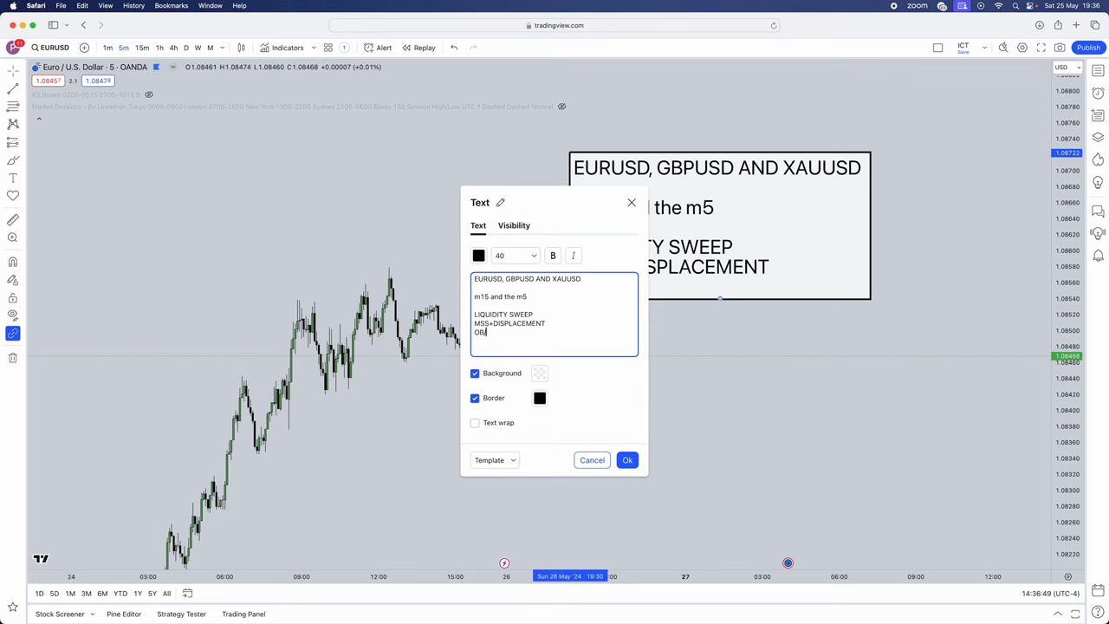
type("/FVG")
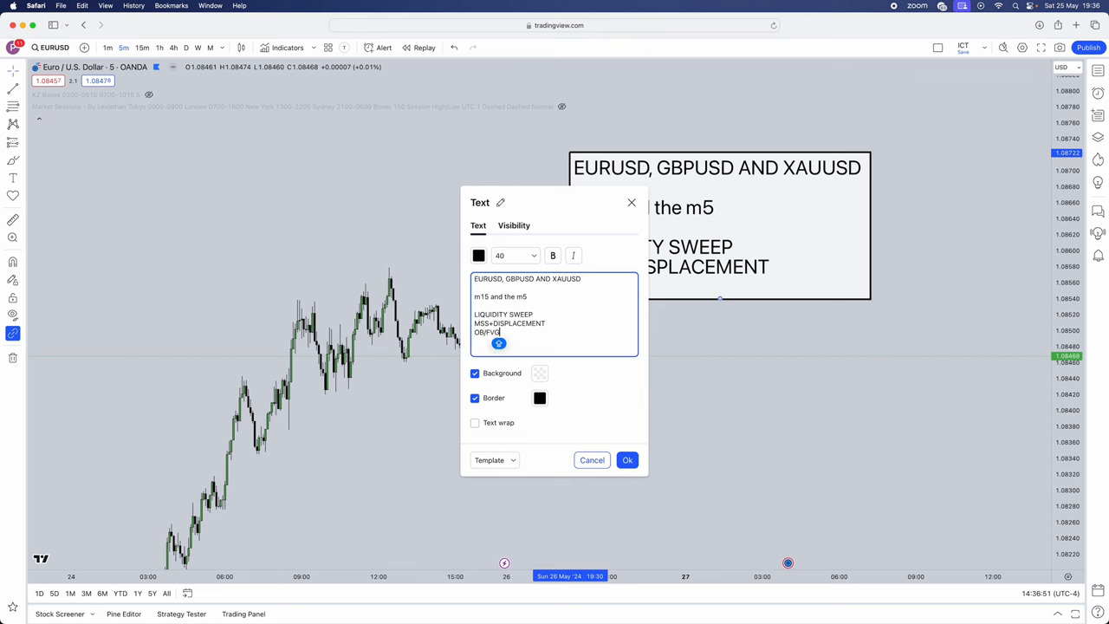
type("OTE")
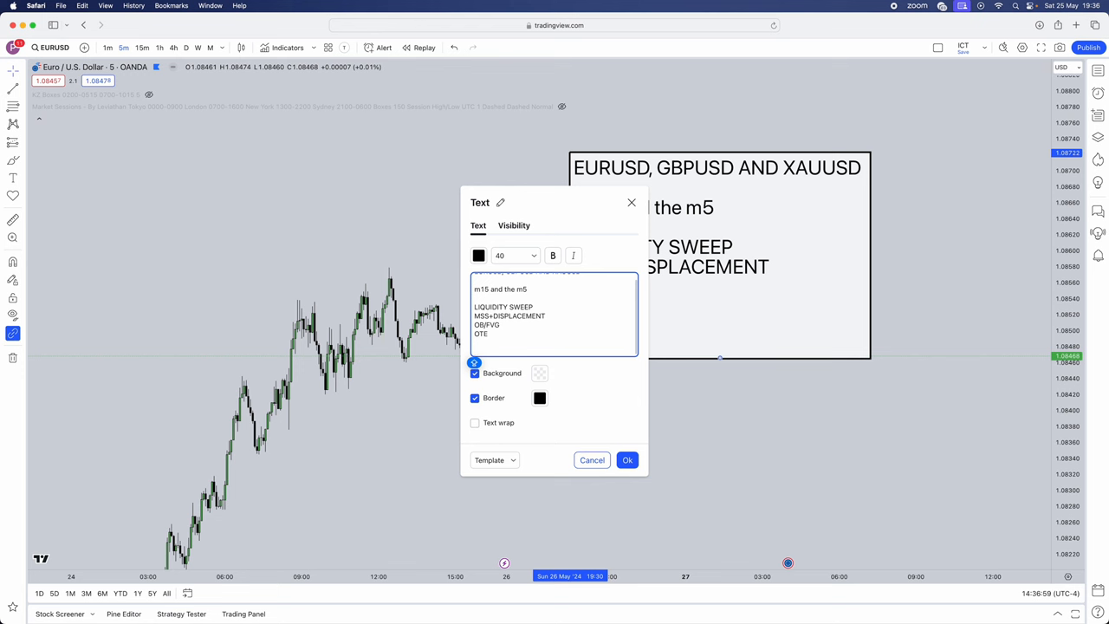
Add "LOKZ 2am-5am" as the last line and confirm the edited note
type("LOKZ")
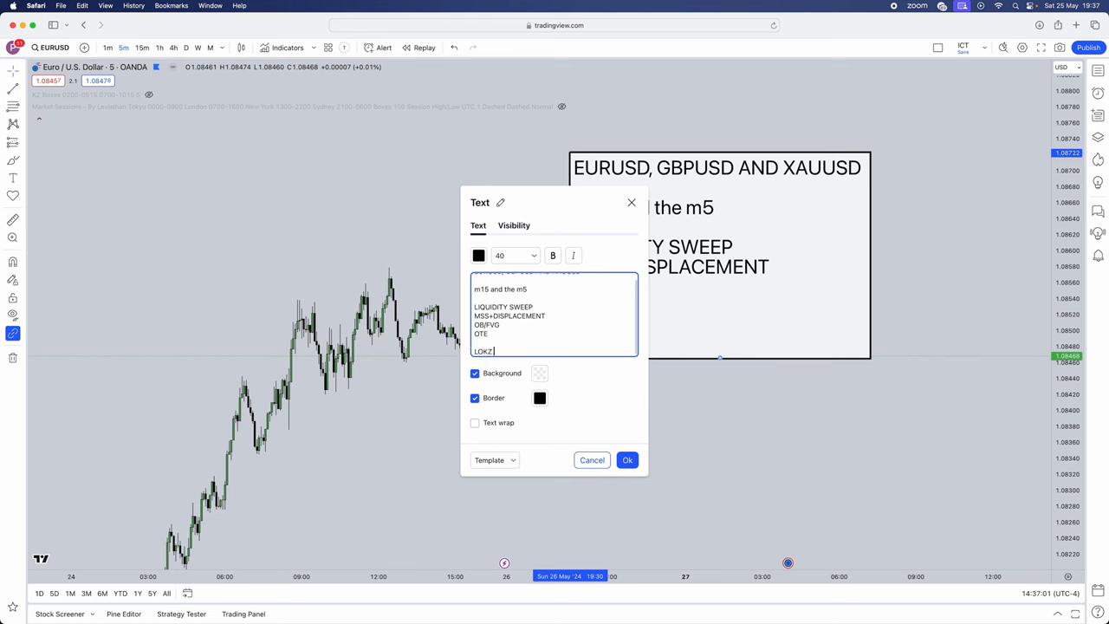
type("2")
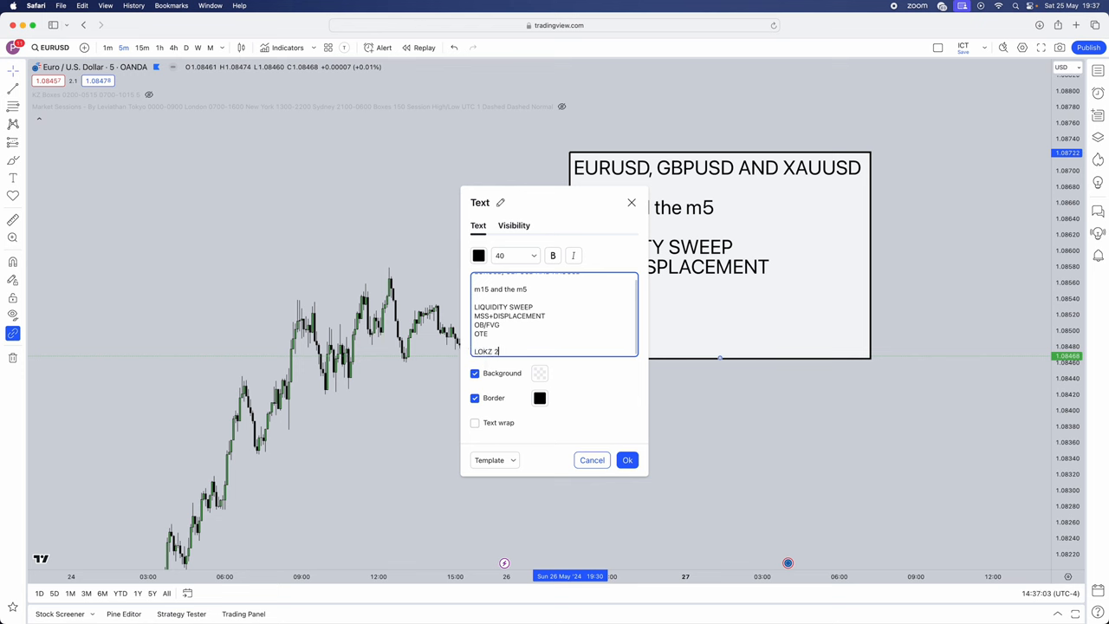
type("am-")
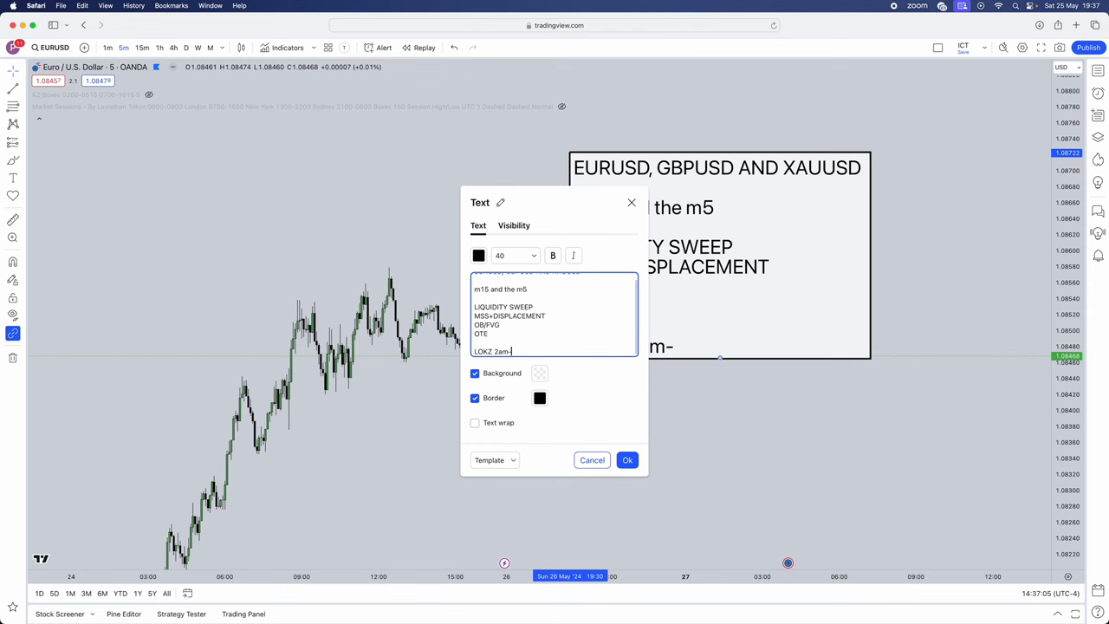
type("5am")
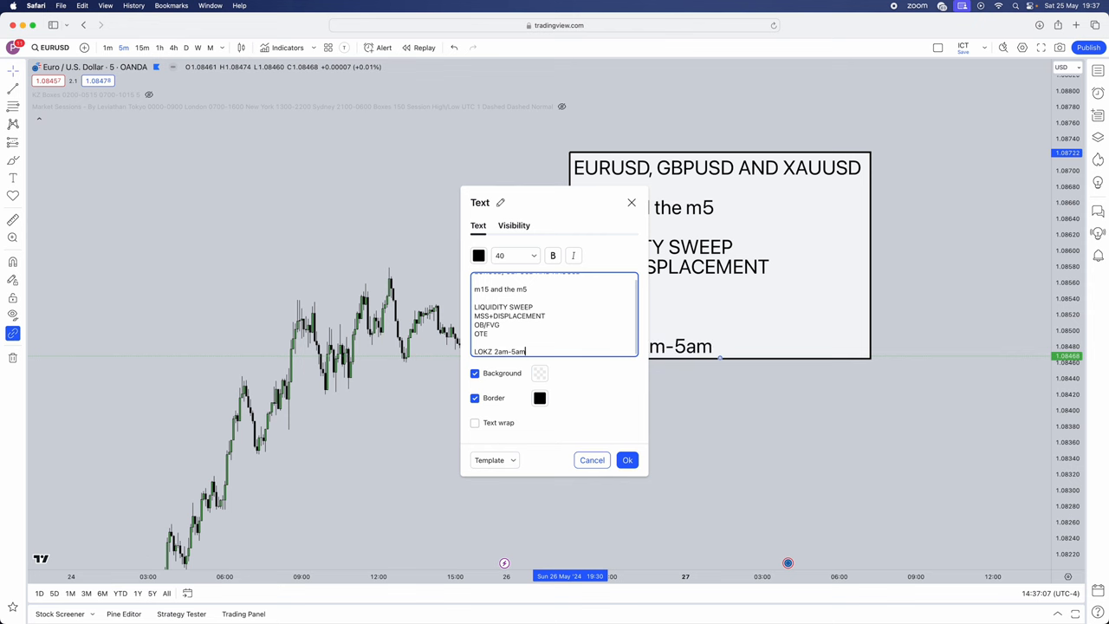
left_click(627, 461)
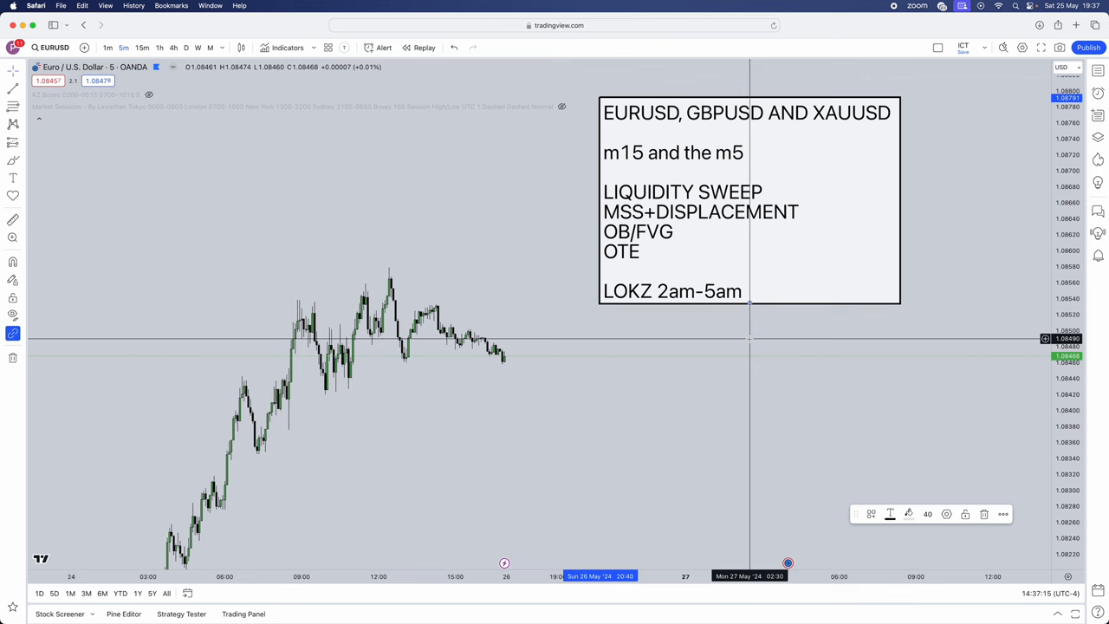
mouse_move(667, 314)
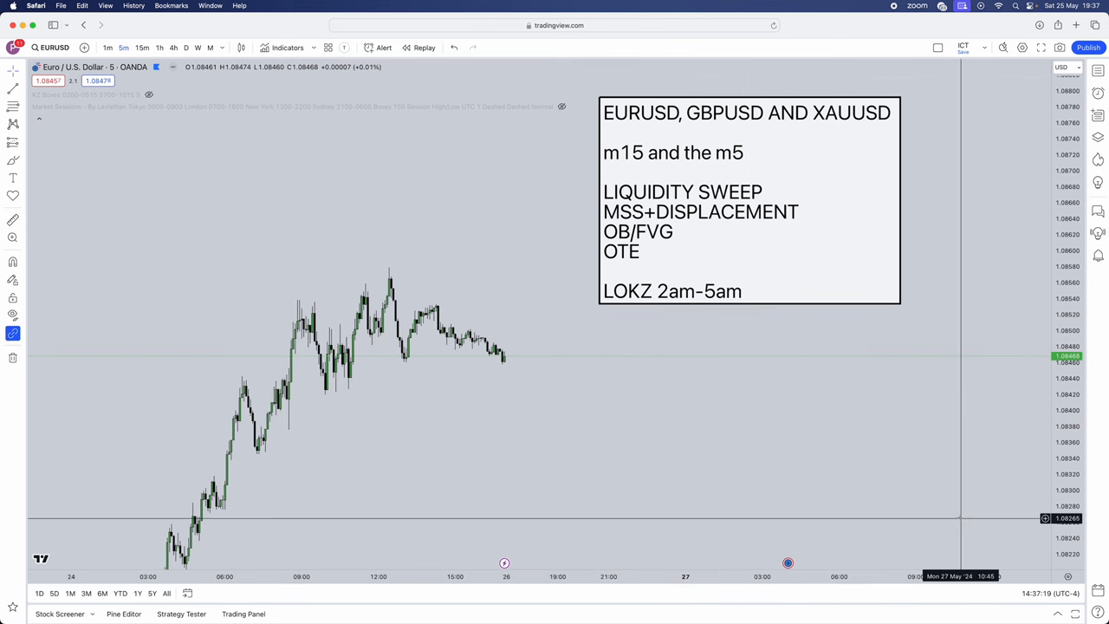
mouse_move(1047, 592)
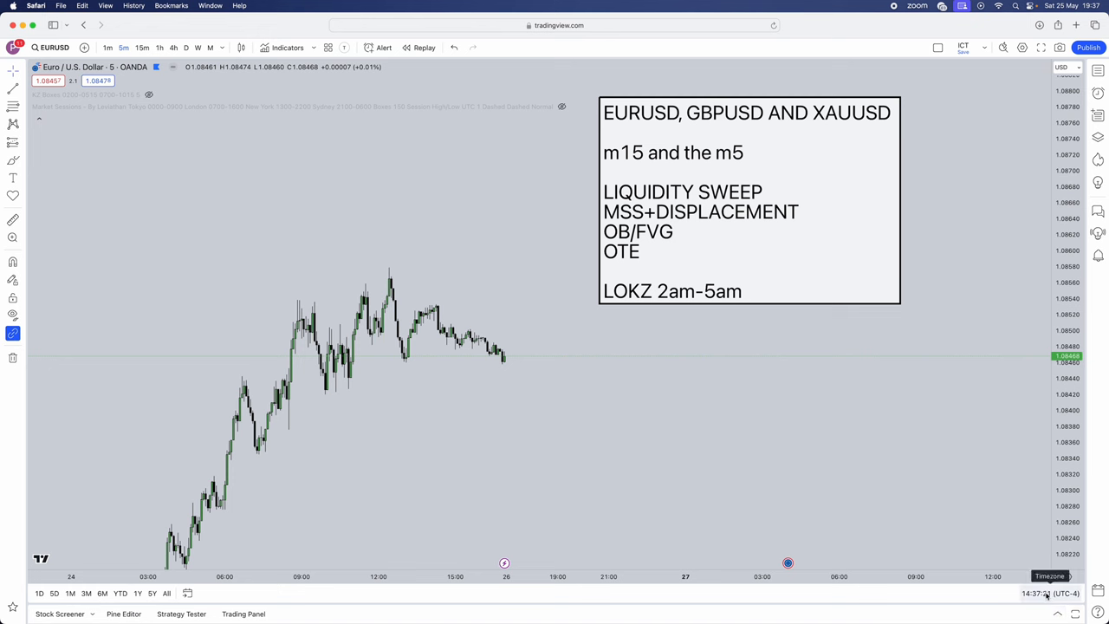
mouse_move(1043, 598)
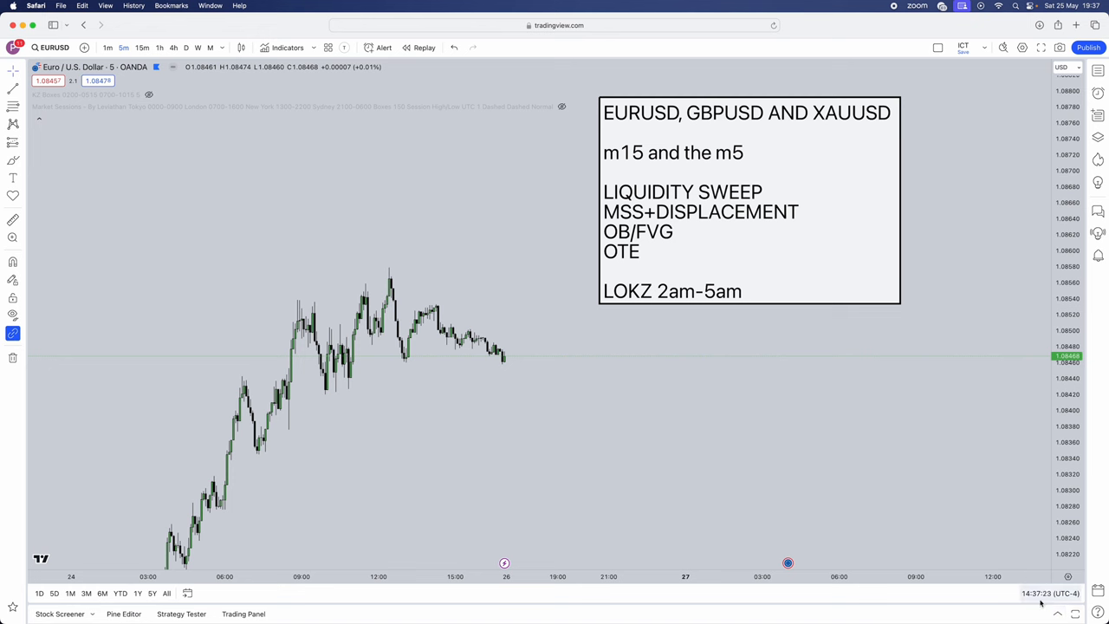
Bring a blank stretch of the EURUSD chart into view for sketching
left_click(1050, 592)
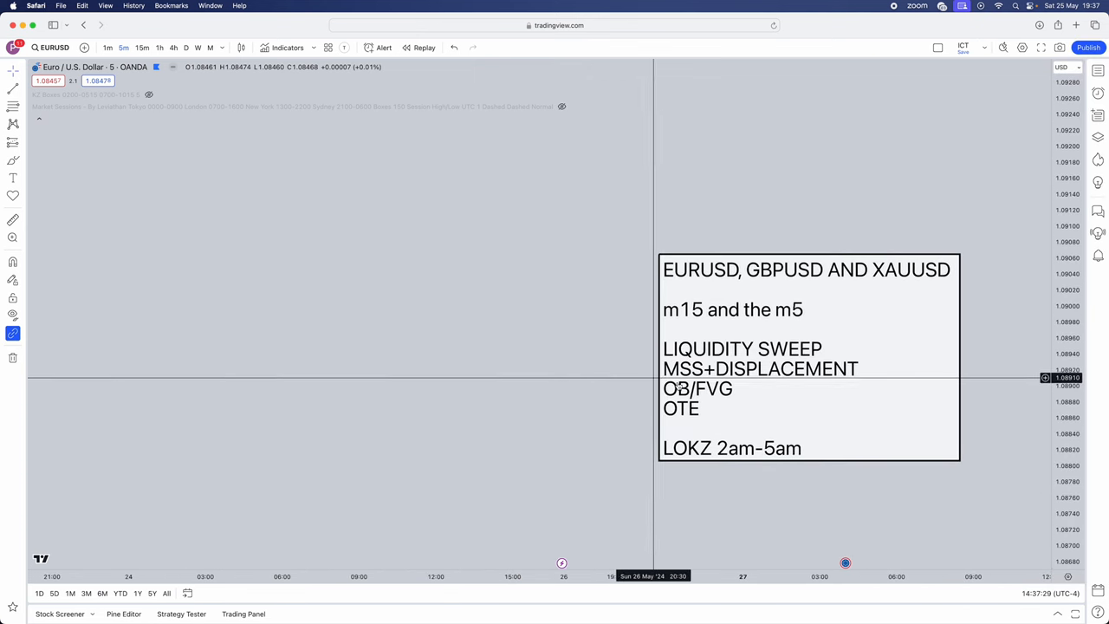
Place a red vertical session line and reposition the strategy notes box on the chart
left_click_drag(806, 355, 800, 260)
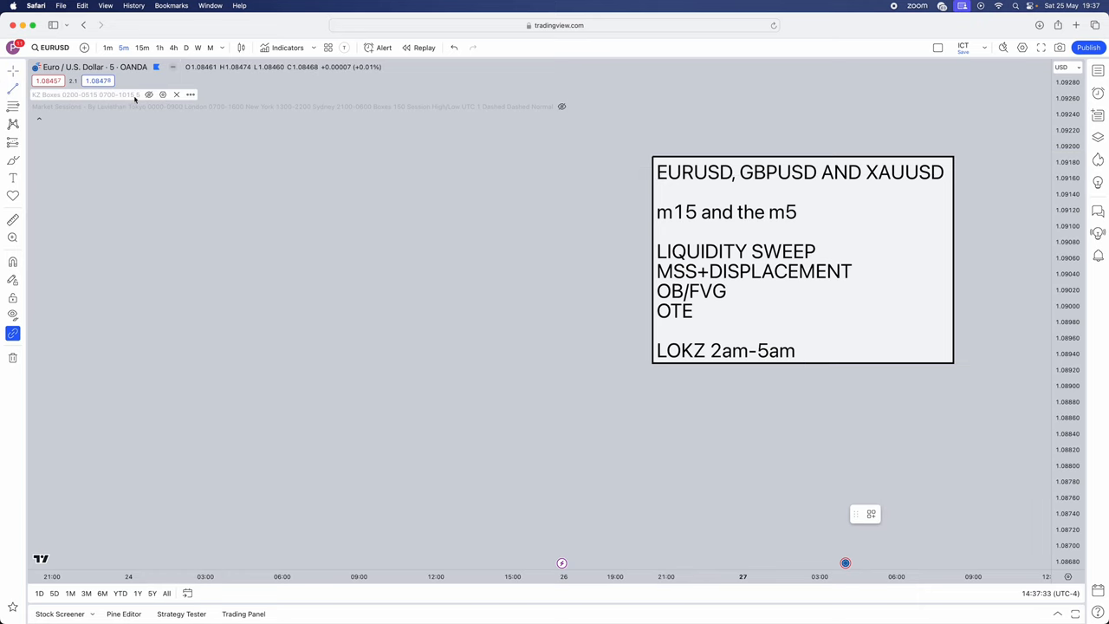
mouse_move(138, 97)
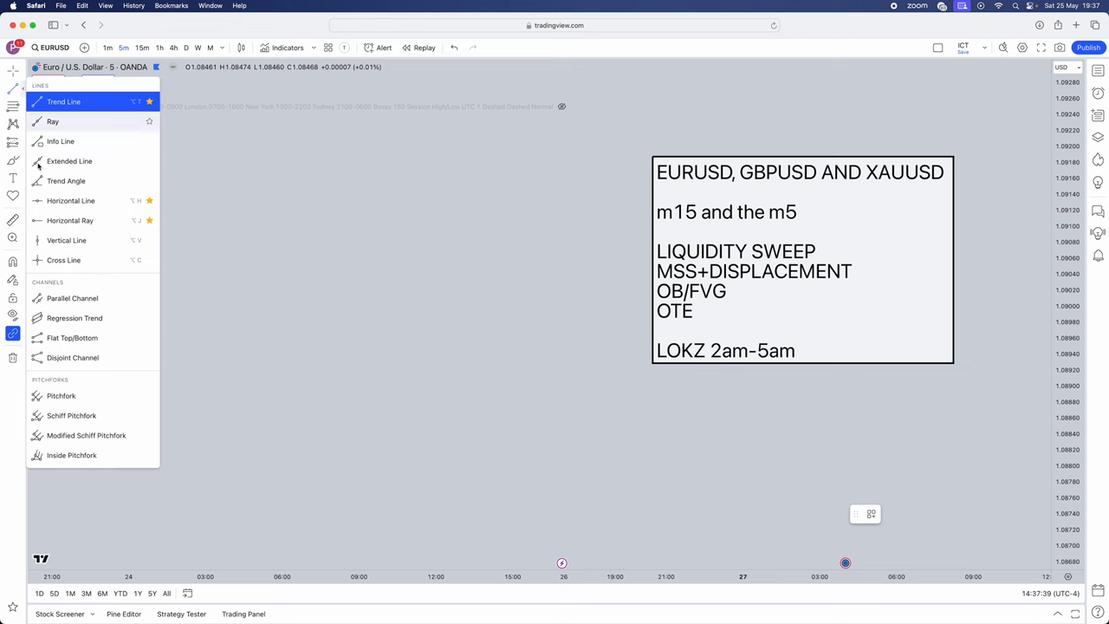
left_click(63, 100)
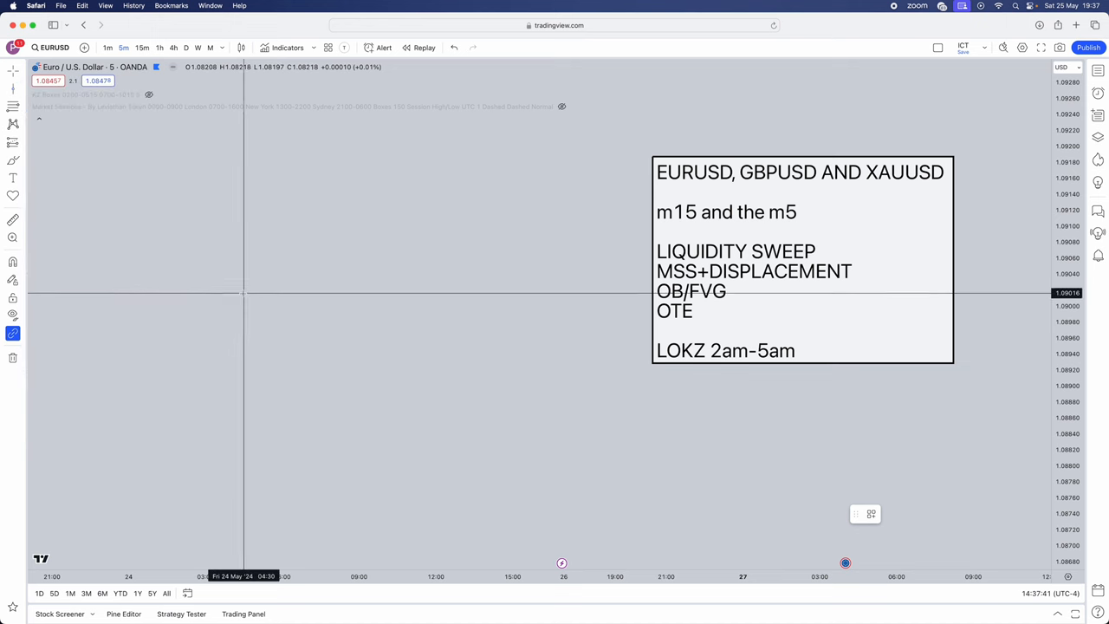
left_click(237, 313)
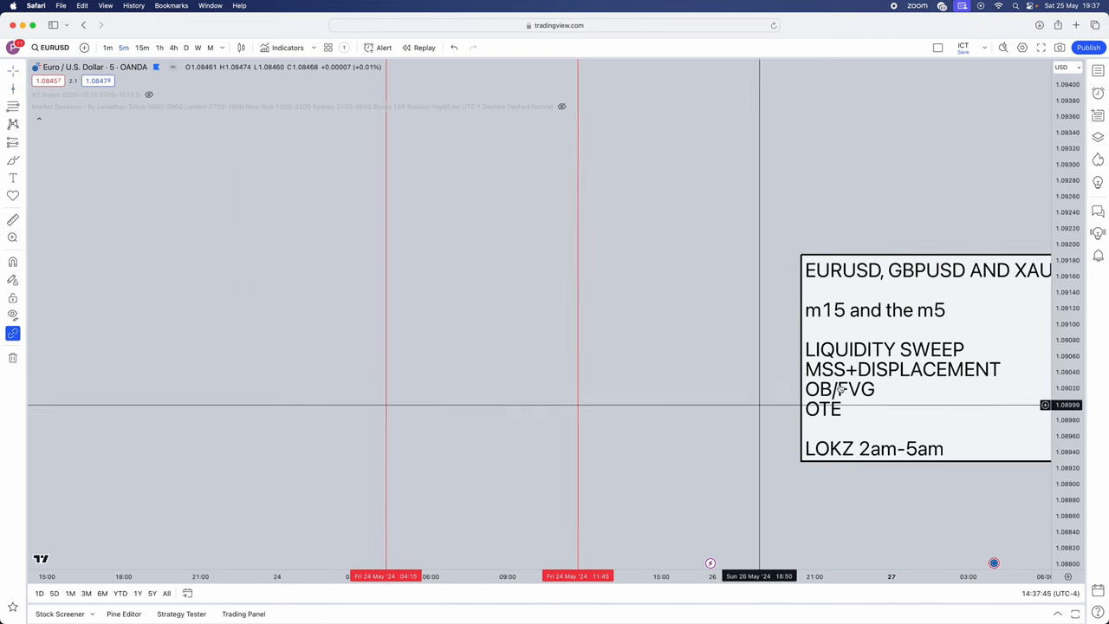
left_click_drag(927, 355, 797, 208)
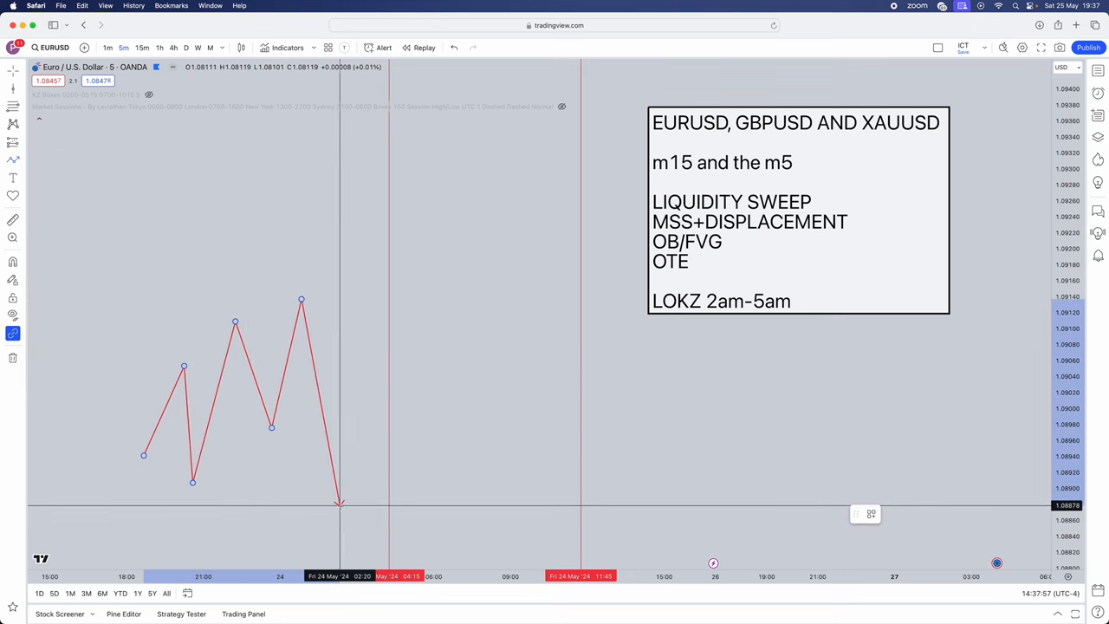
Finish the zigzag price path with a rising final leg ending in an arrow
left_click_drag(339, 506, 388, 309)
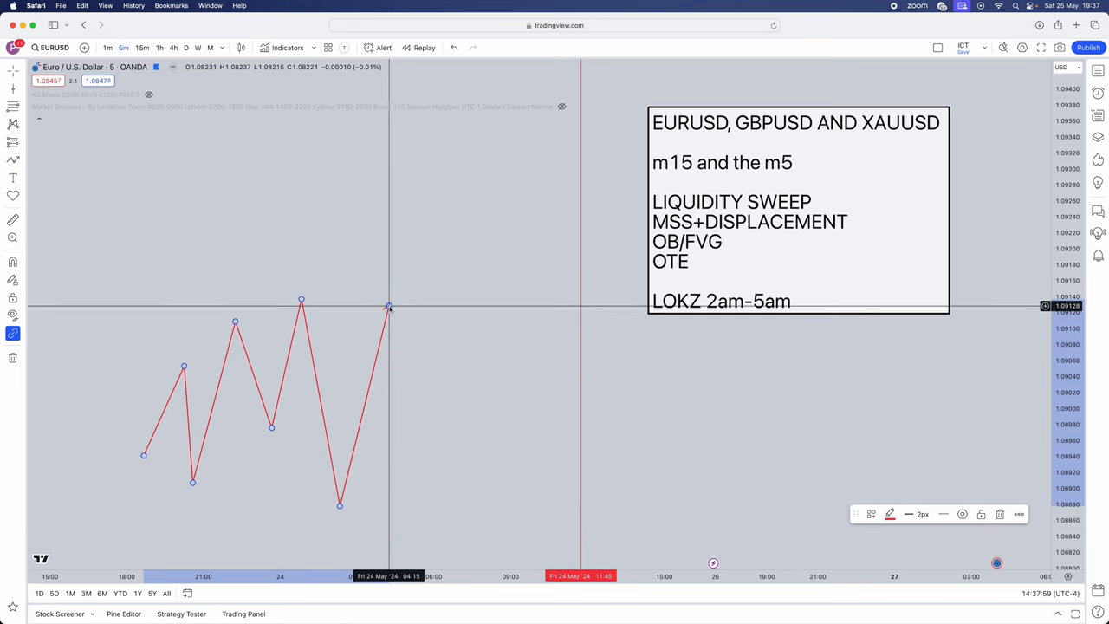
left_click(891, 513)
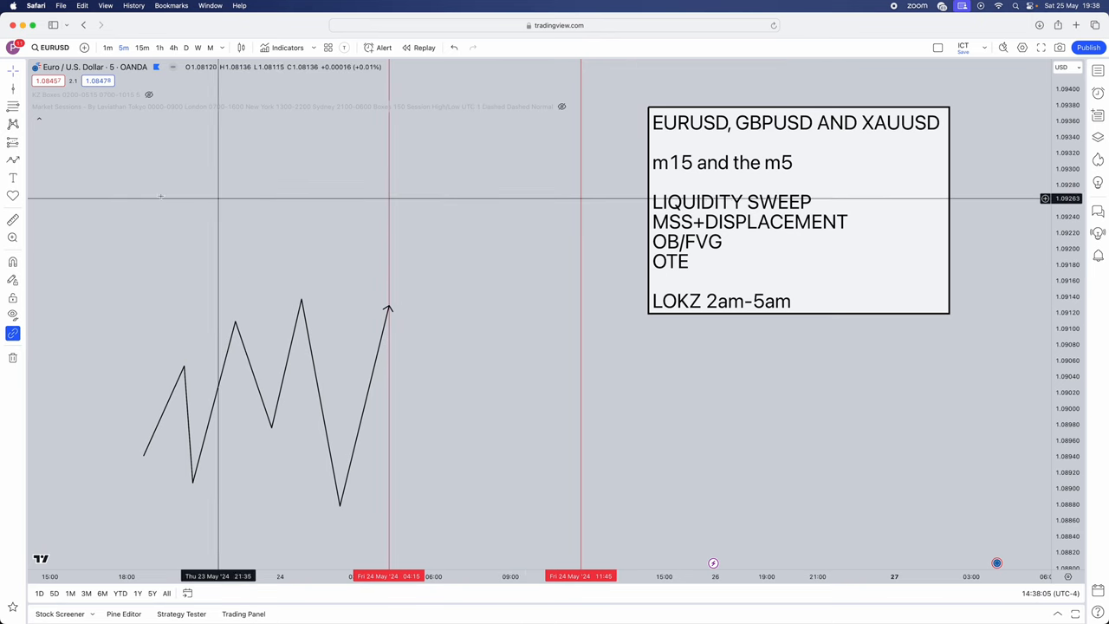
mouse_move(243, 266)
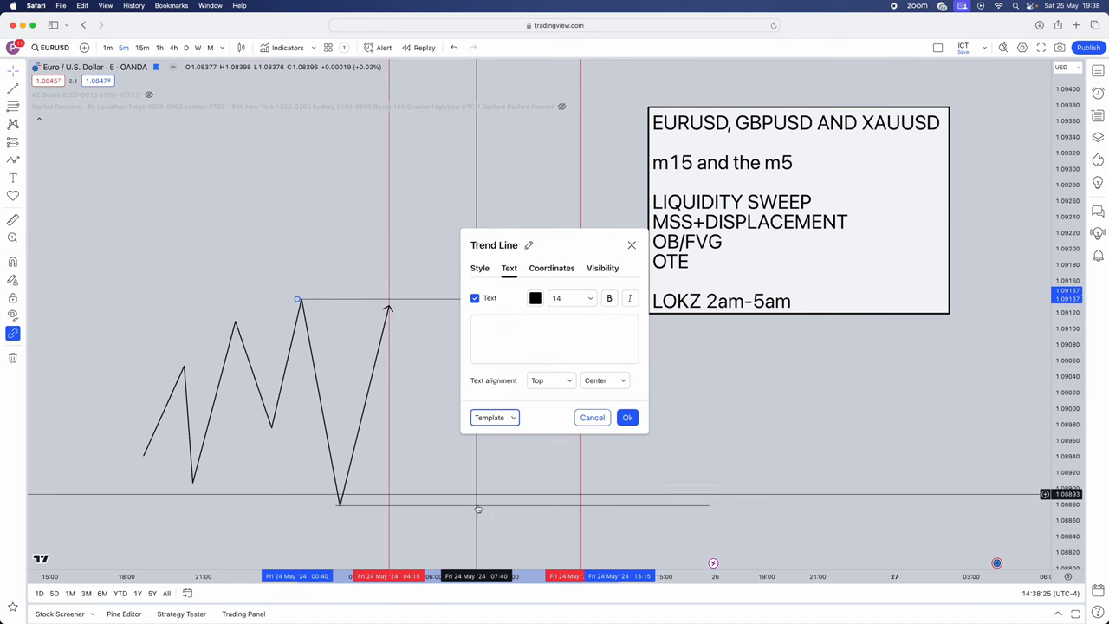
Confirm the $ label on the liquidity line and extend the price path with more swings
left_click(494, 416)
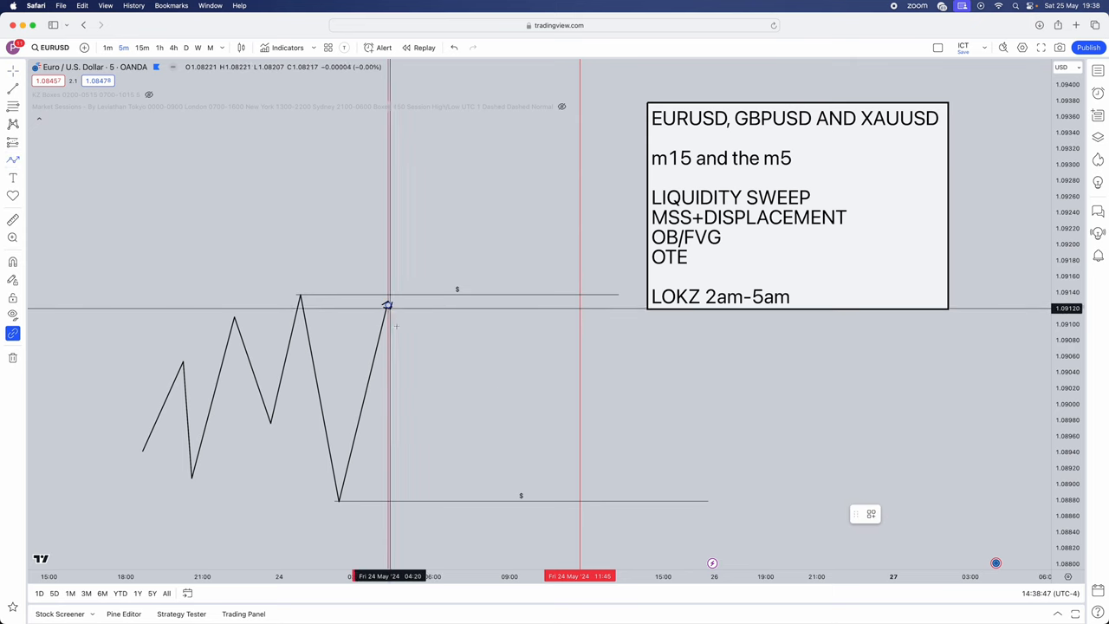
left_click_drag(388, 305, 482, 447)
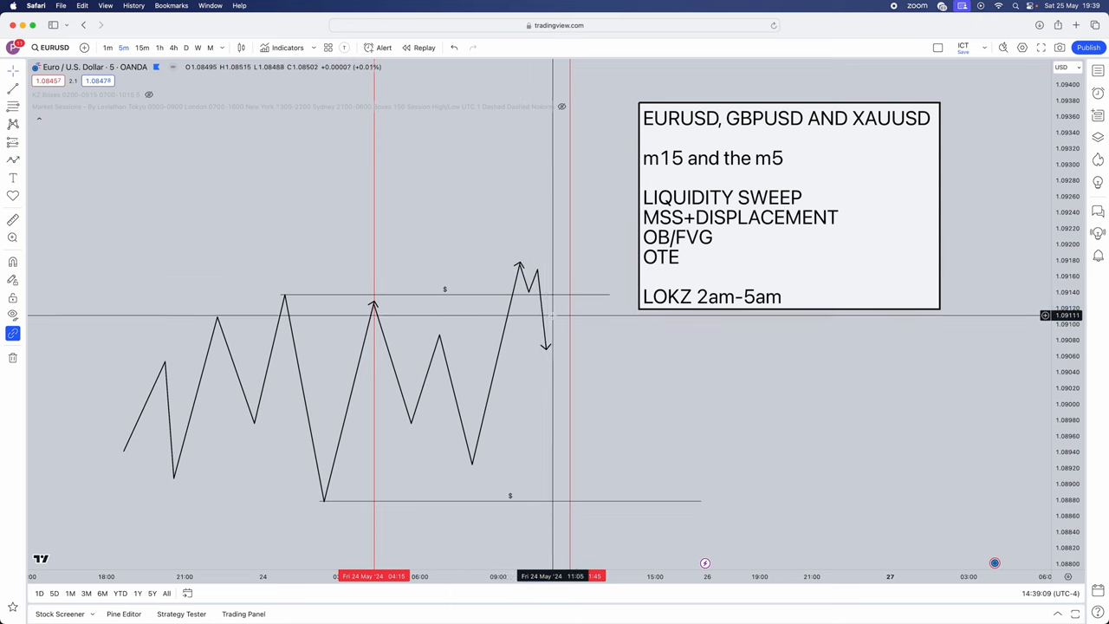
mouse_move(529, 294)
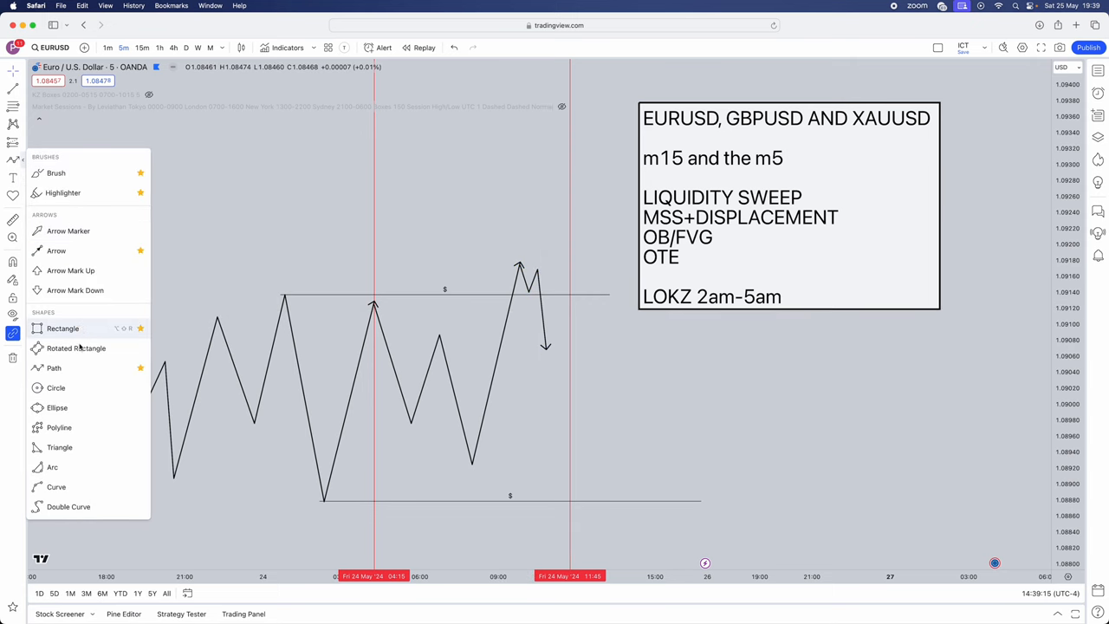
Mark the order block area with a rectangle on the sketch
left_click_drag(253, 142, 268, 243)
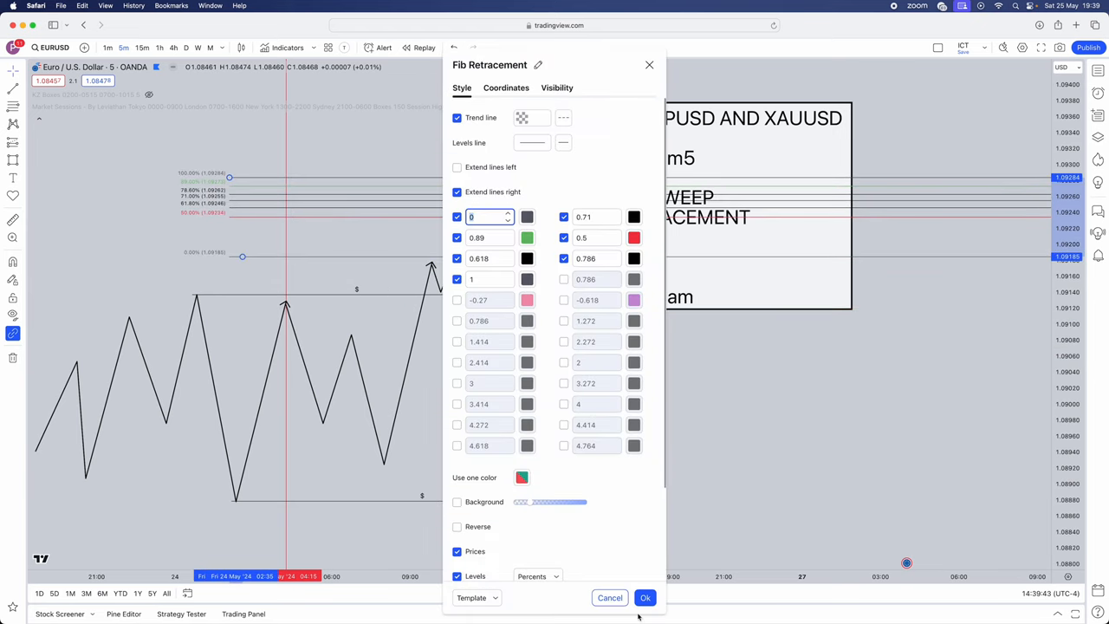
Confirm the Fibonacci retracement level settings over the final swing
left_click(645, 596)
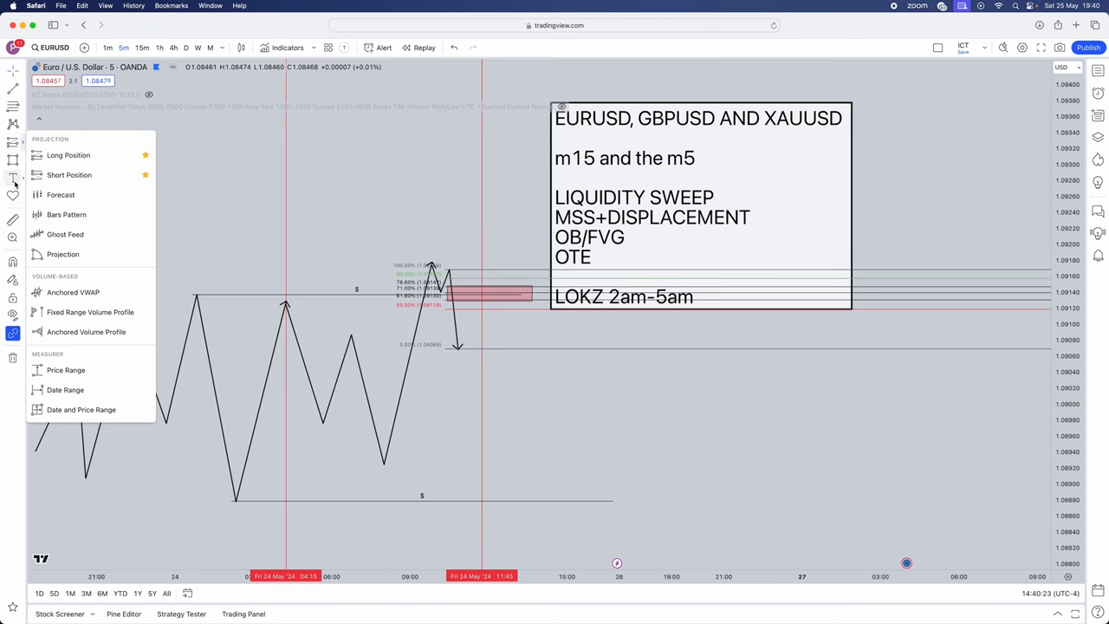
mouse_move(14, 177)
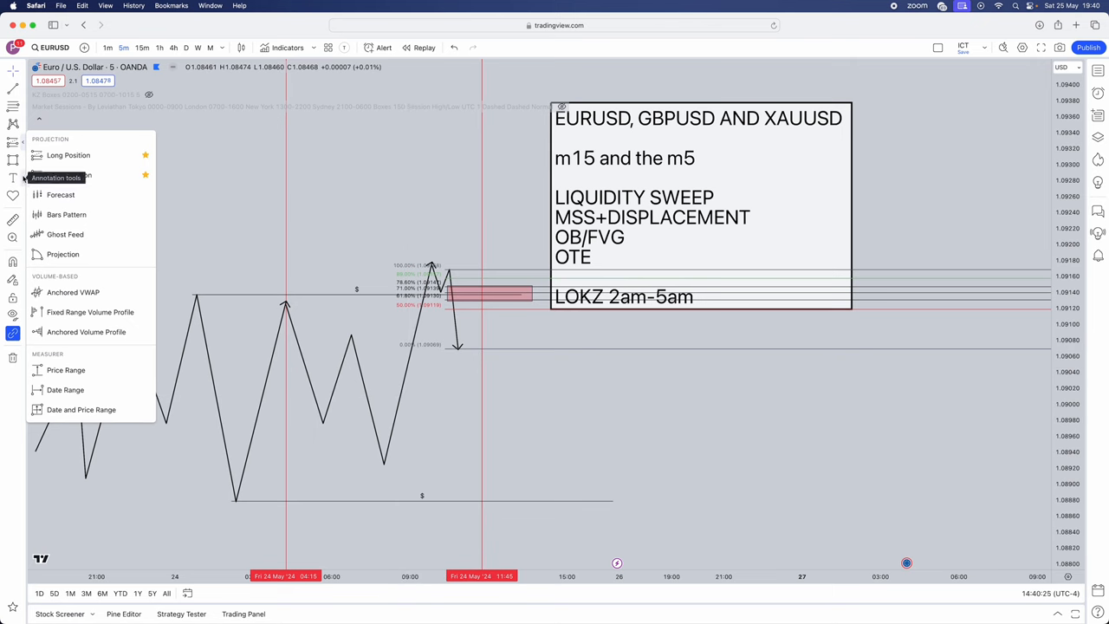
Switch from the TradingView chart to the Telegram window
left_click(14, 176)
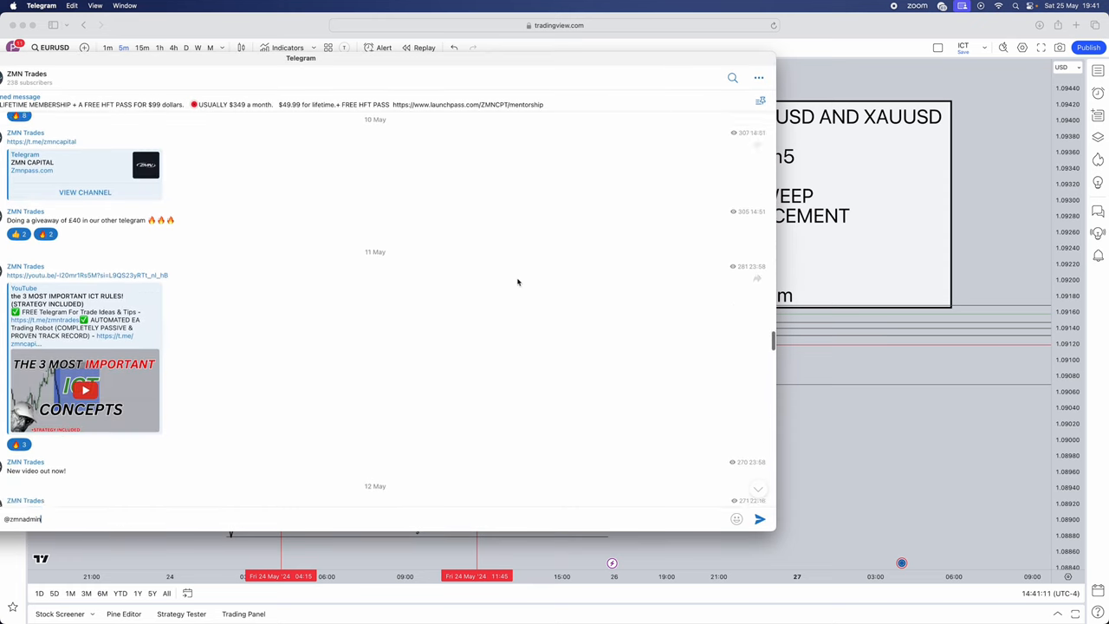
Scroll through the trading channel's recent posts in Telegram
scroll("down", 3)
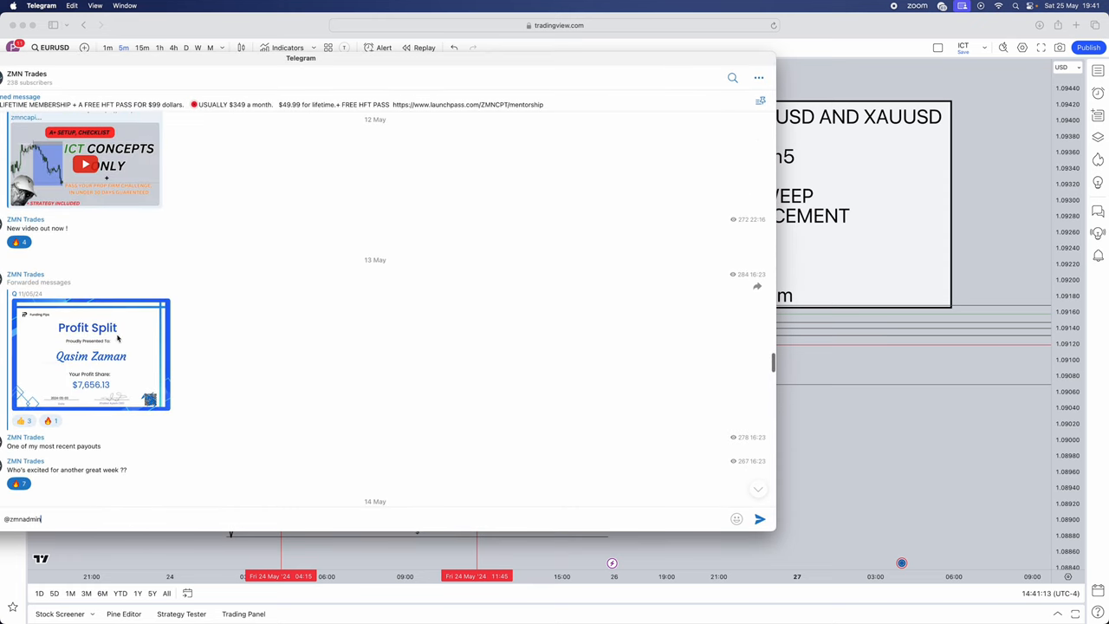
scroll("down", 3)
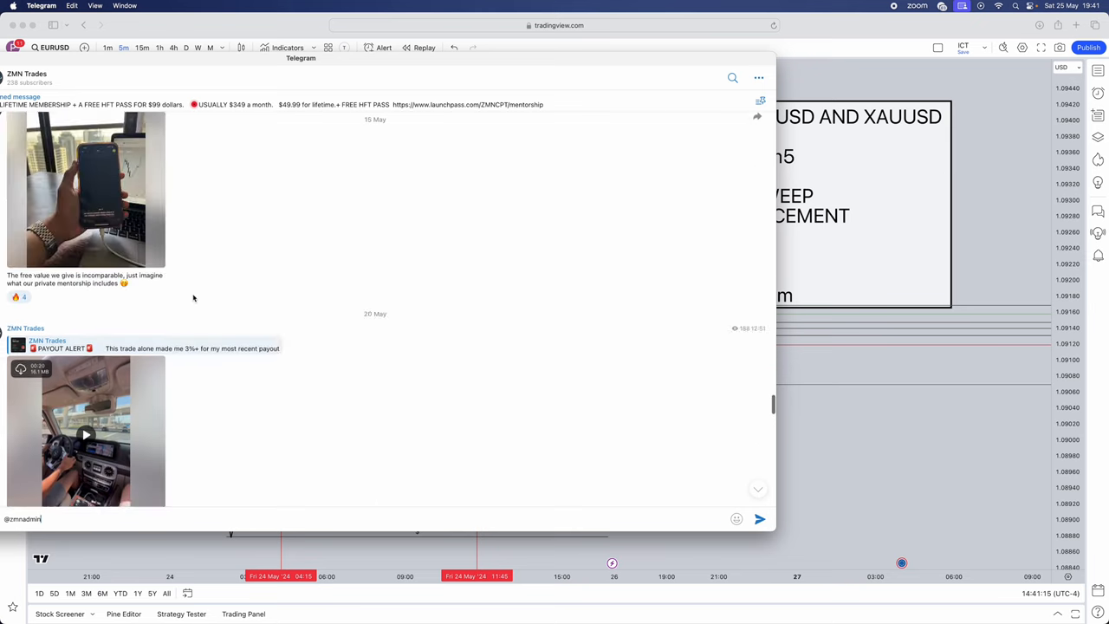
scroll("down", 3)
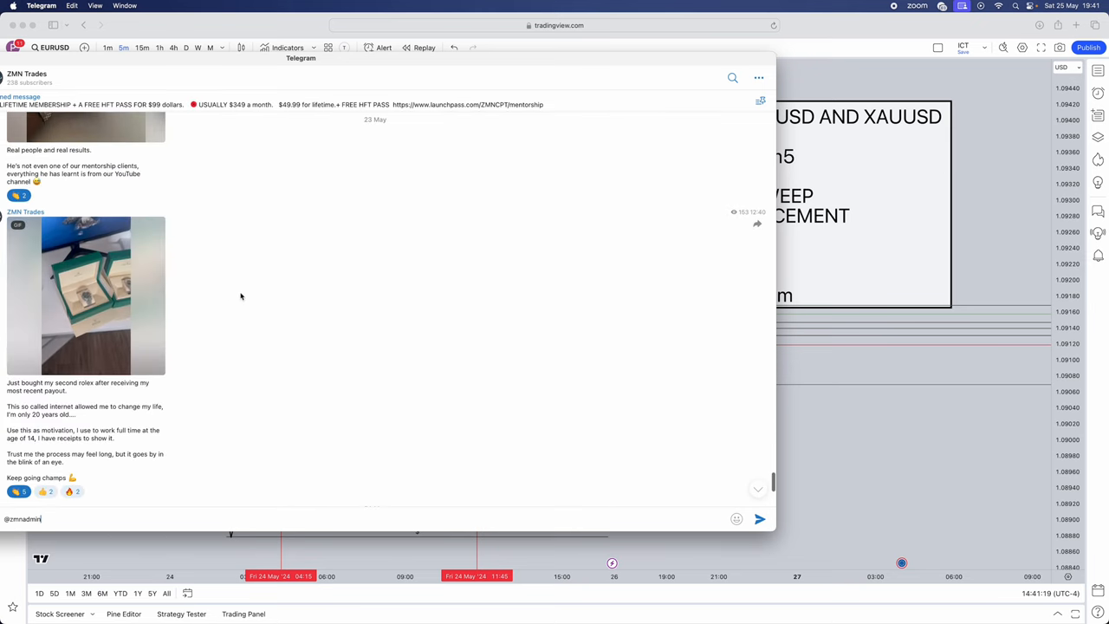
scroll("down", 3)
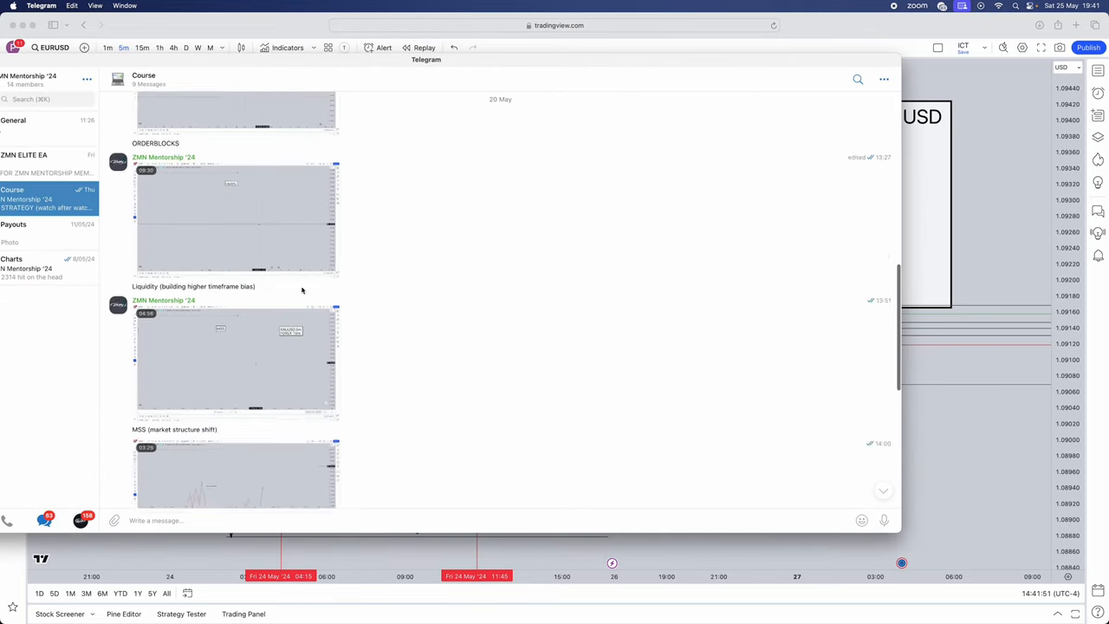
Scroll down through the mentorship group's chat list toward the General chat
scroll("down", 3)
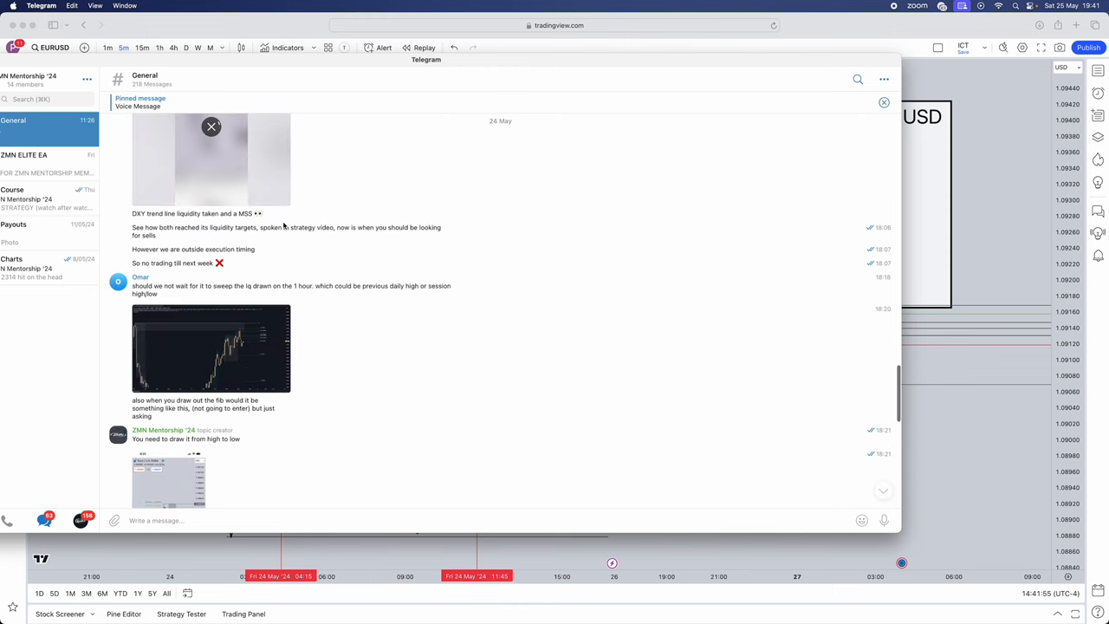
scroll("down", 3)
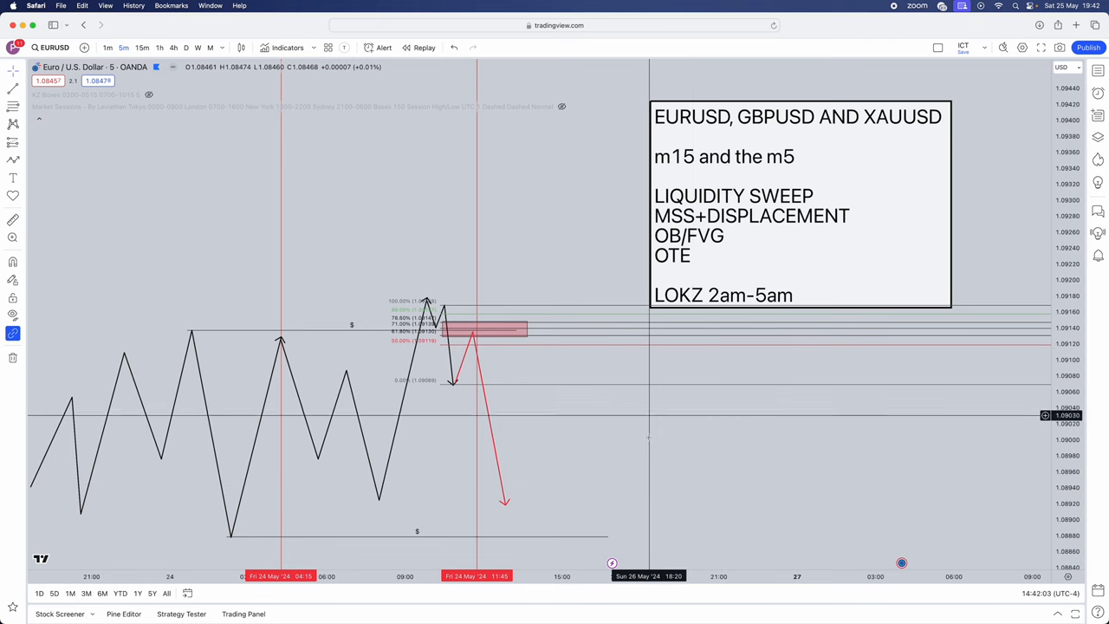
mouse_move(881, 104)
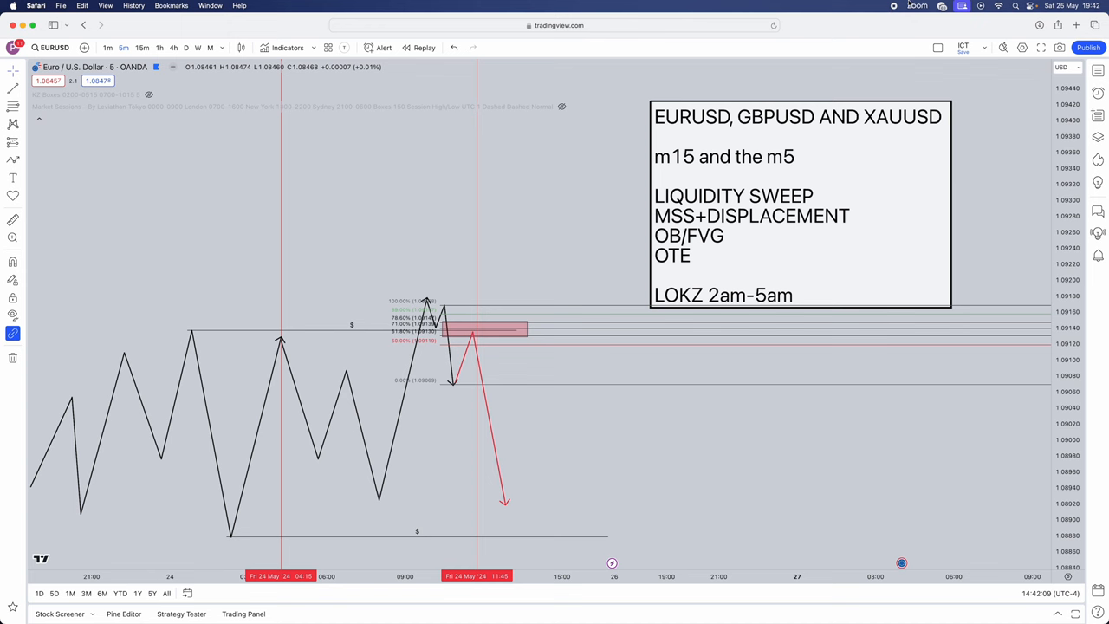
Return to Safari showing the EURUSD 15-minute replay chart with session boxes
left_click(143, 48)
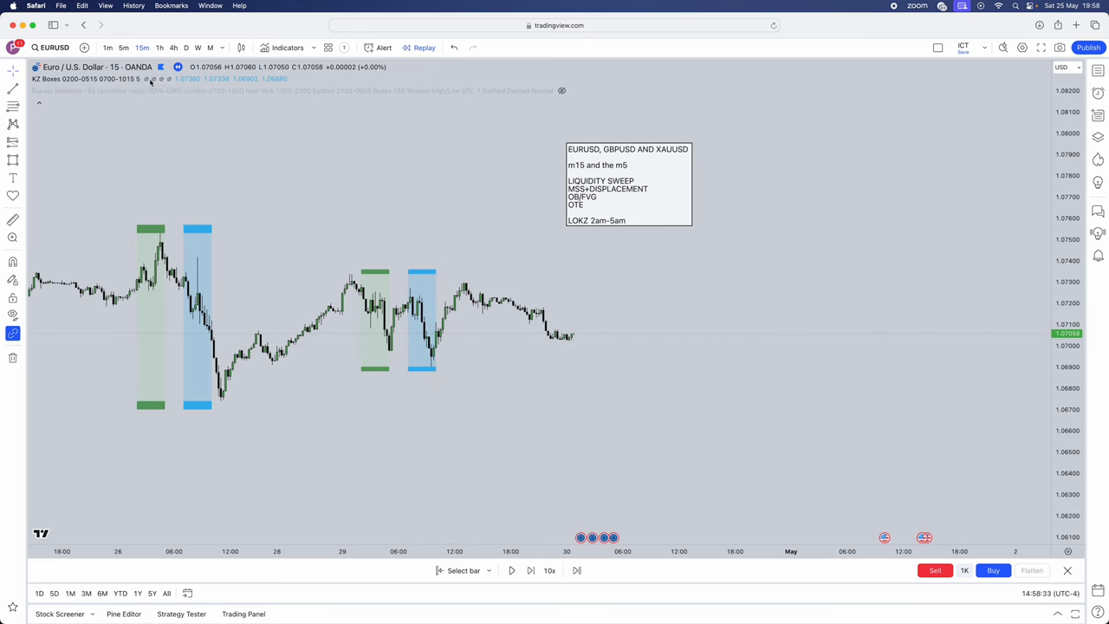
left_click(288, 48)
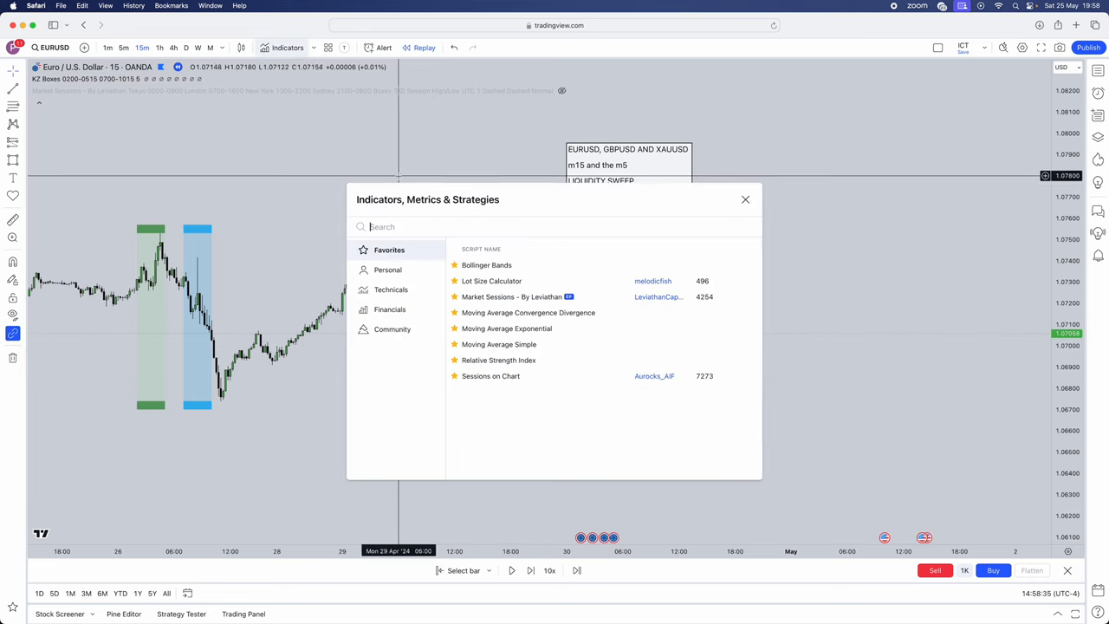
type("kz bo")
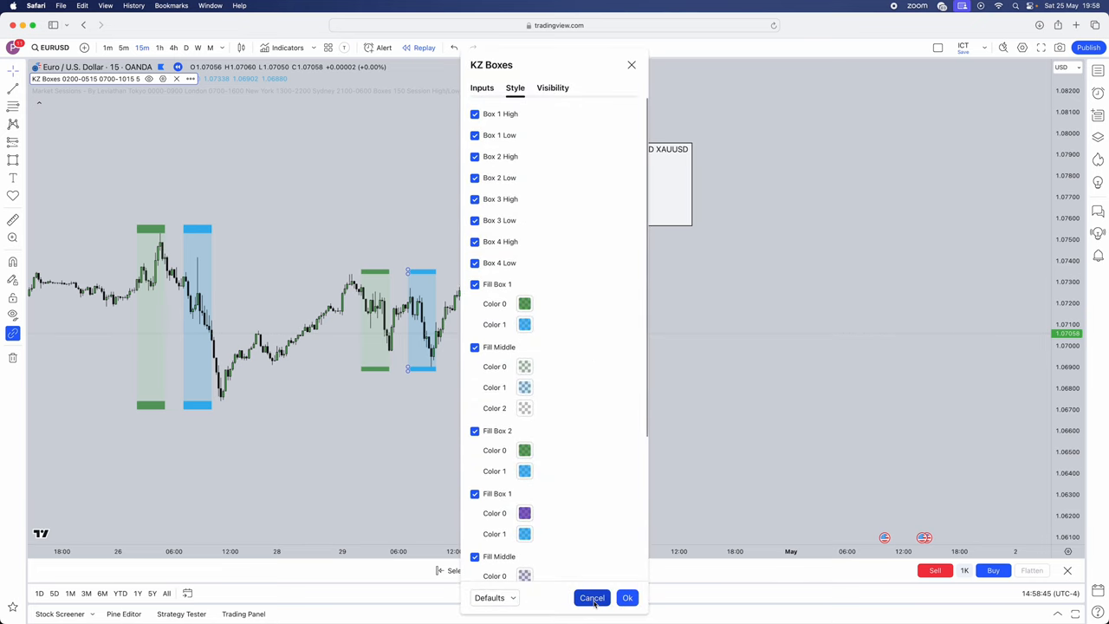
left_click(592, 598)
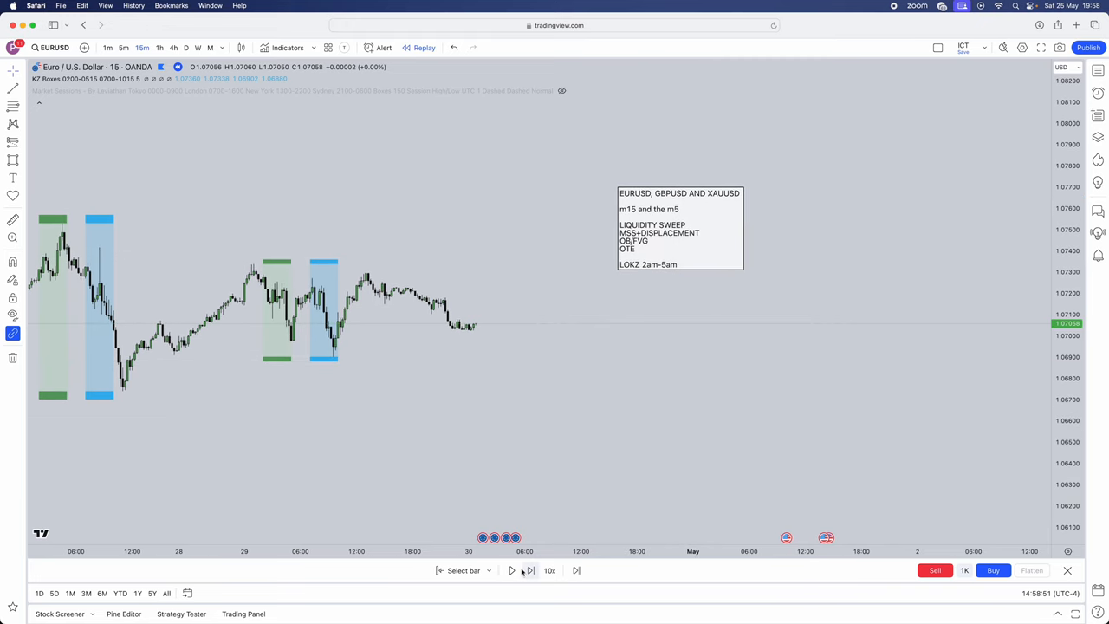
Advance the replay and finish the upper liquidity line with its $ label confirmed
left_click(531, 570)
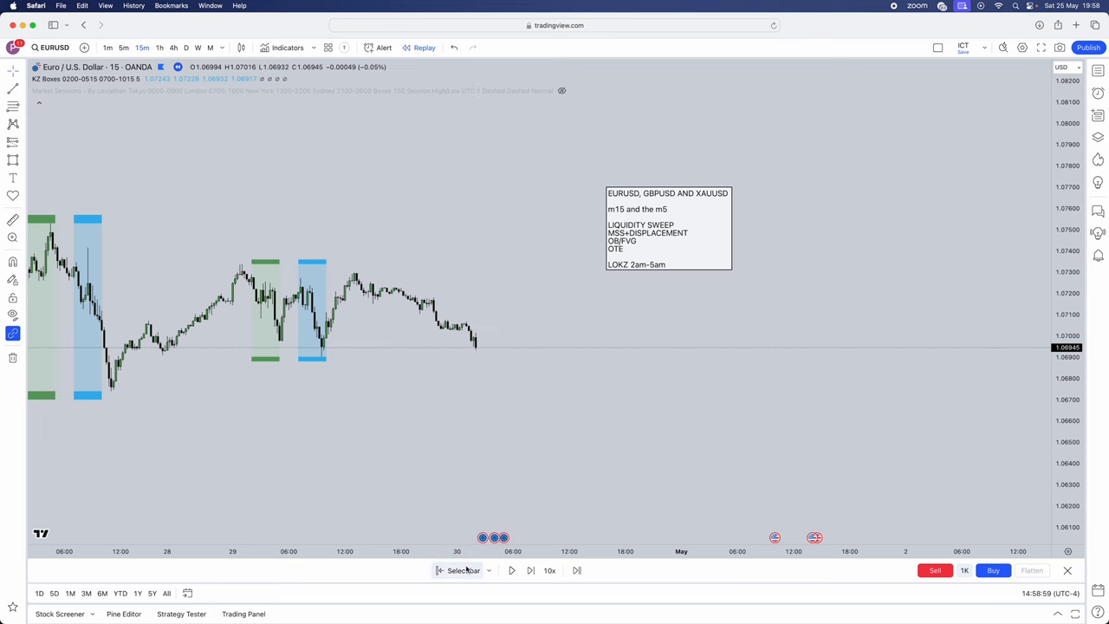
mouse_move(581, 359)
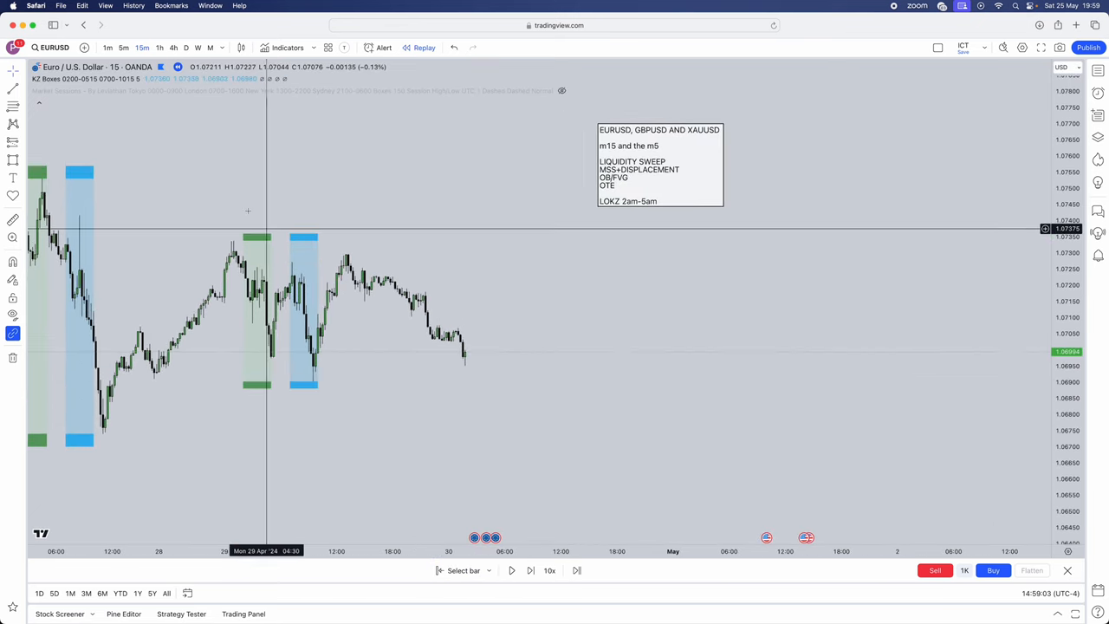
mouse_move(460, 367)
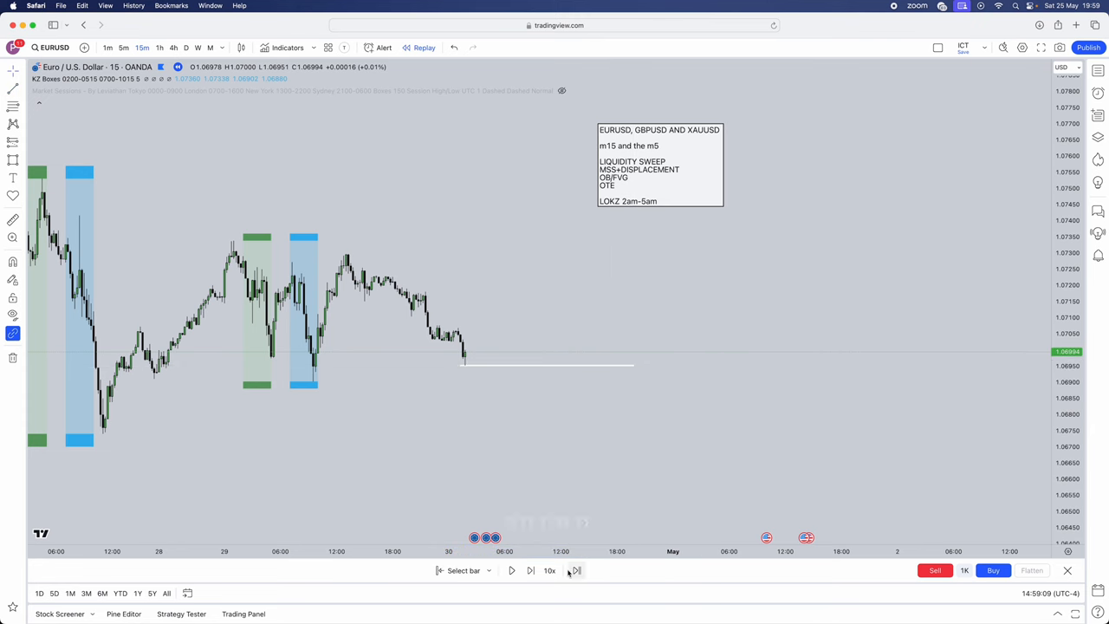
mouse_move(467, 276)
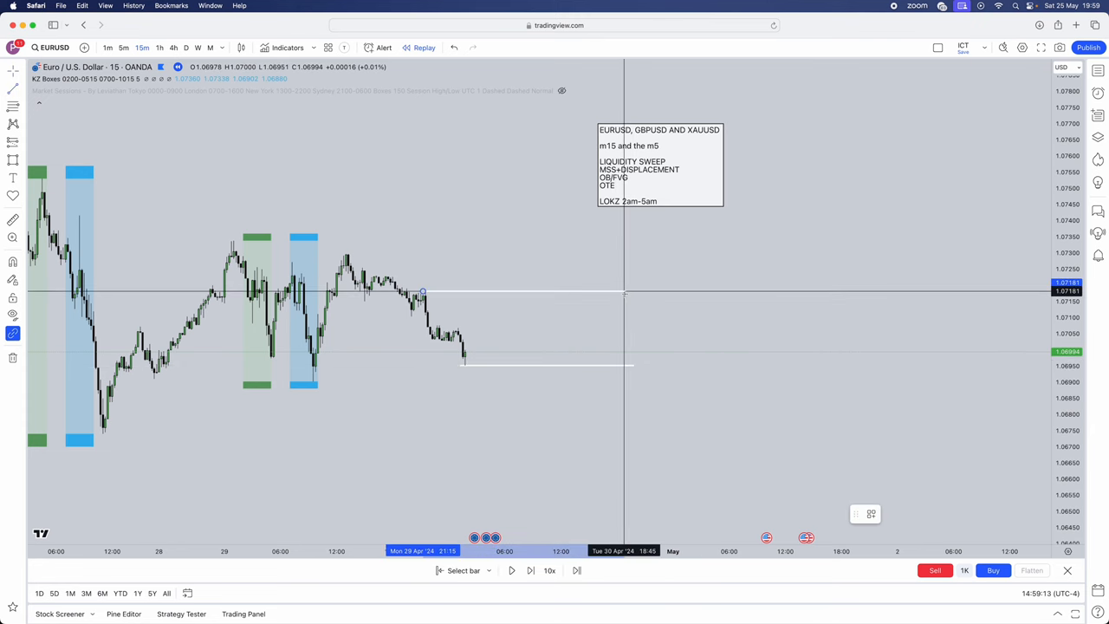
left_click(494, 416)
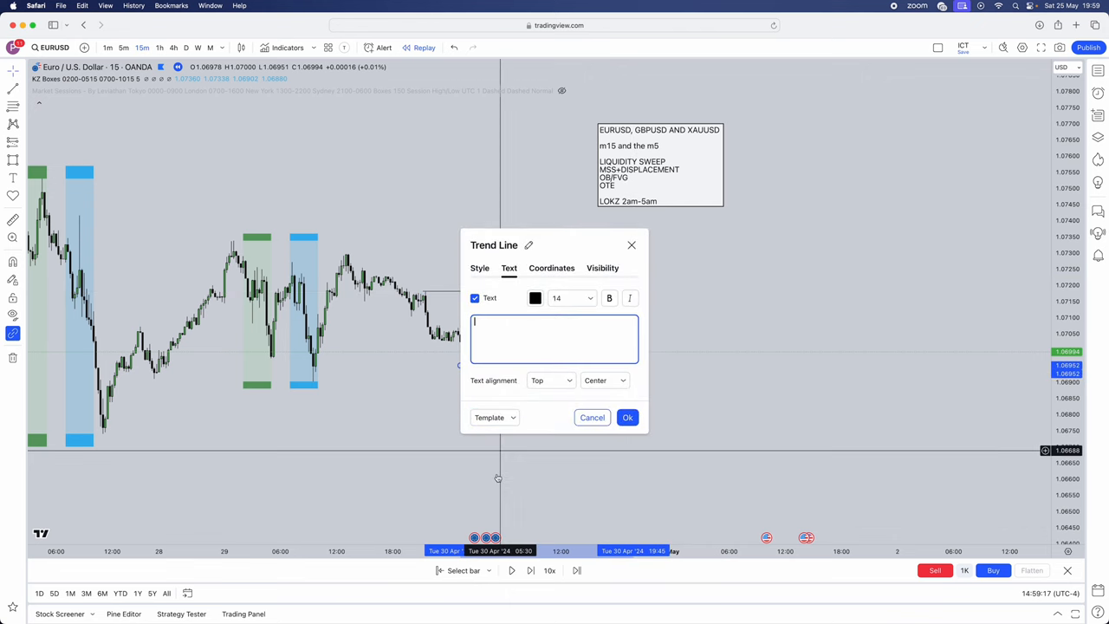
left_click(493, 416)
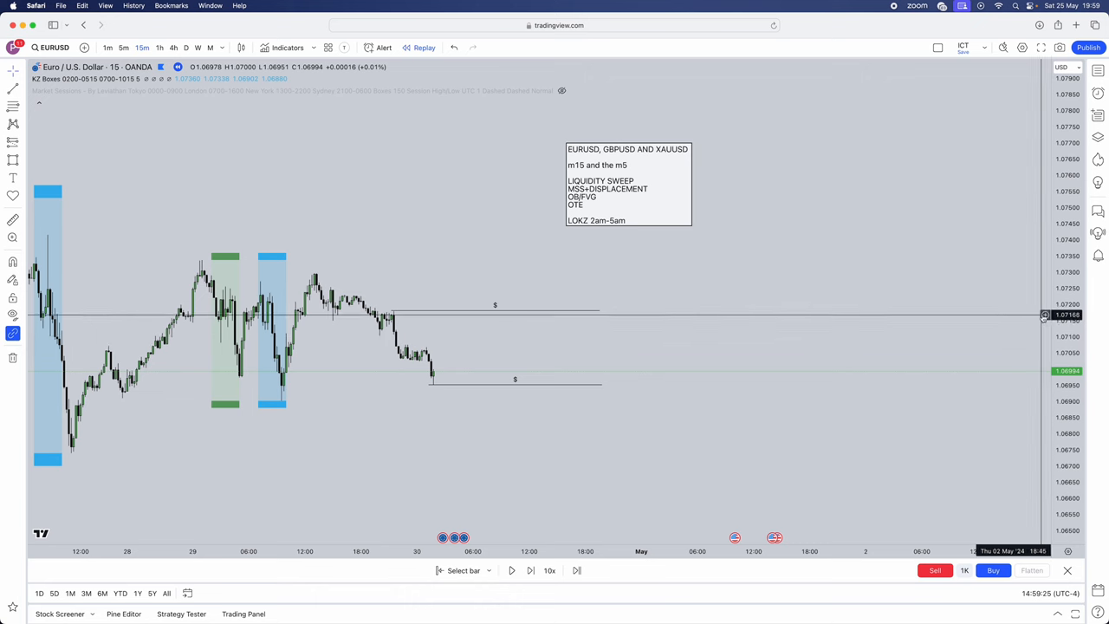
mouse_move(787, 233)
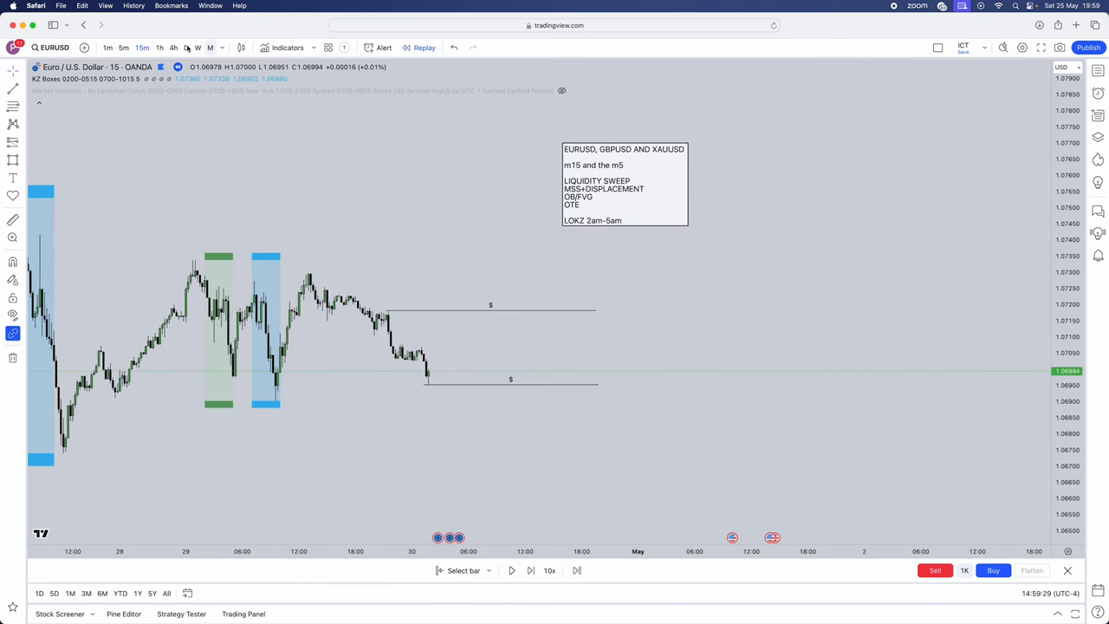
mouse_move(124, 48)
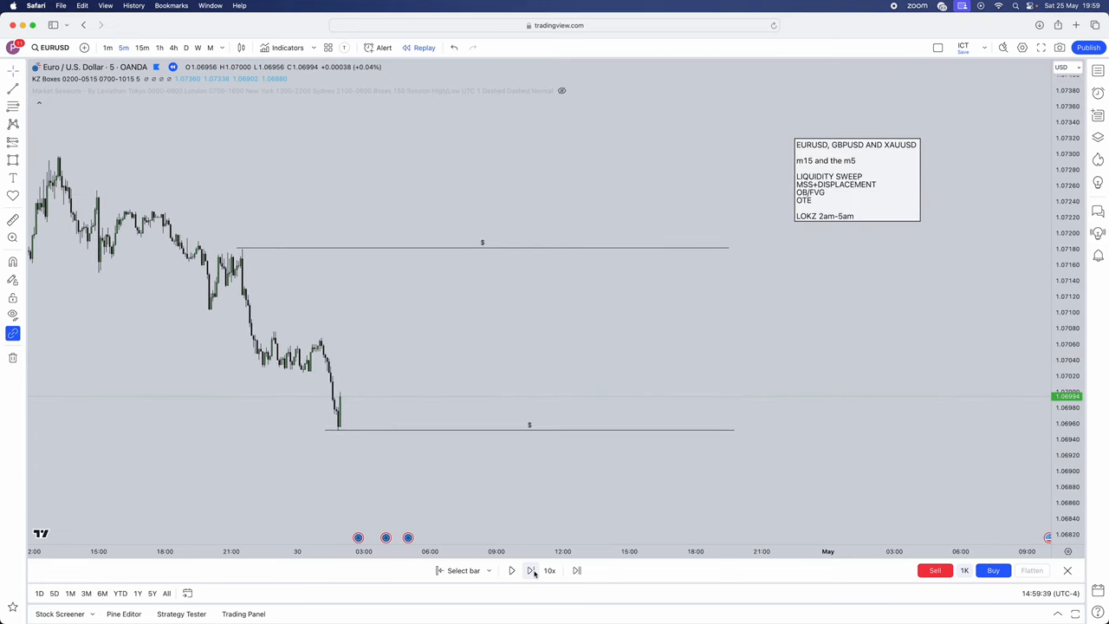
Step the 5-minute replay past the sweep and mark the new swing high with a short line
left_click(531, 570)
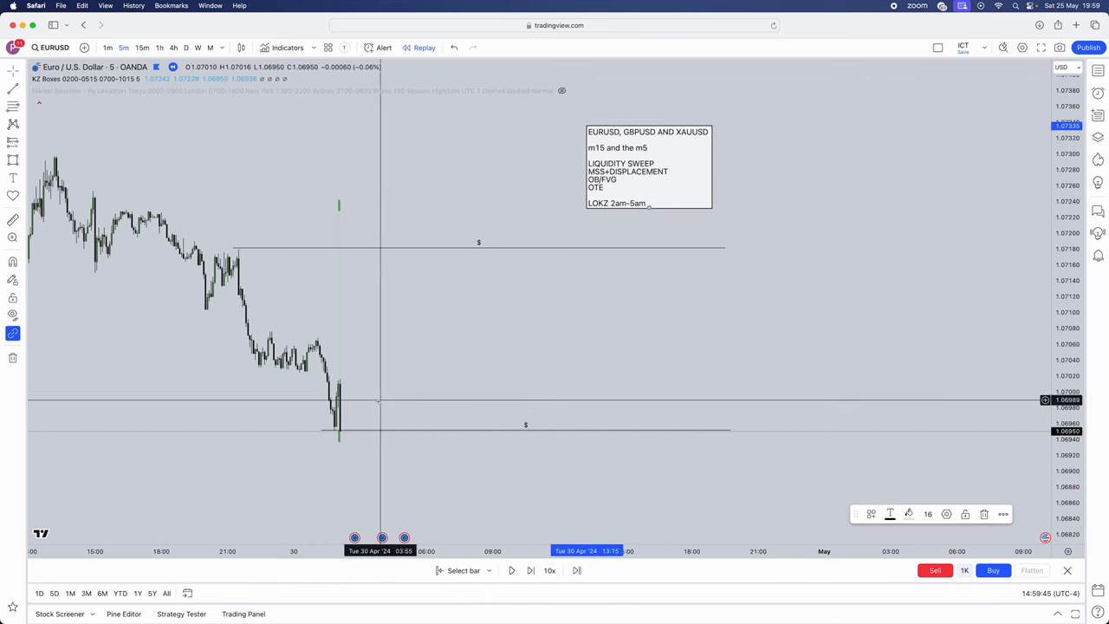
mouse_move(338, 414)
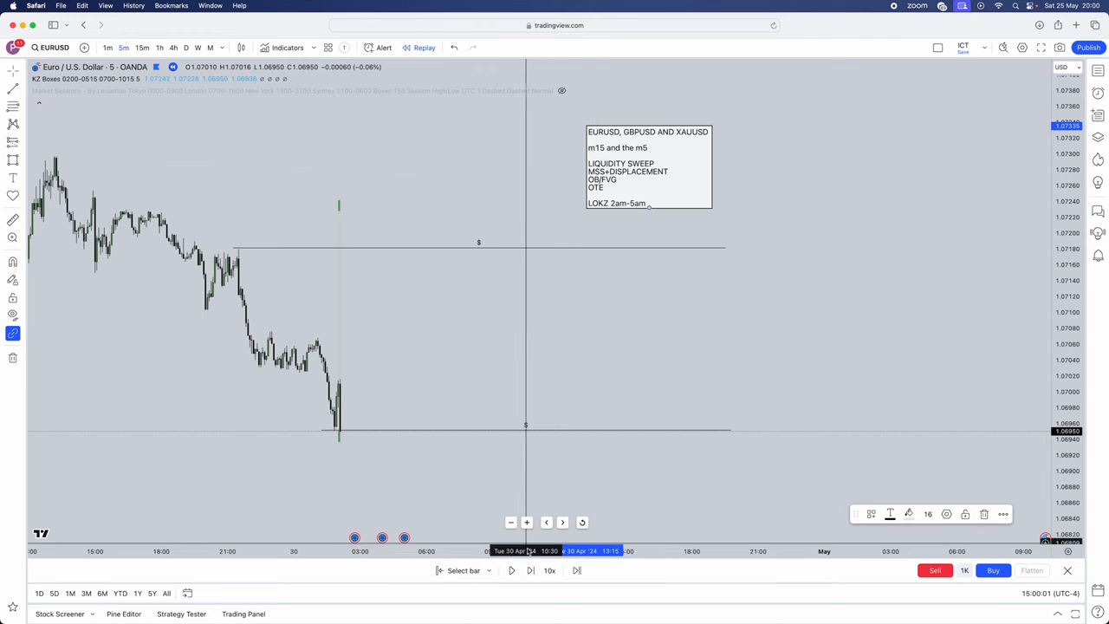
left_click(509, 570)
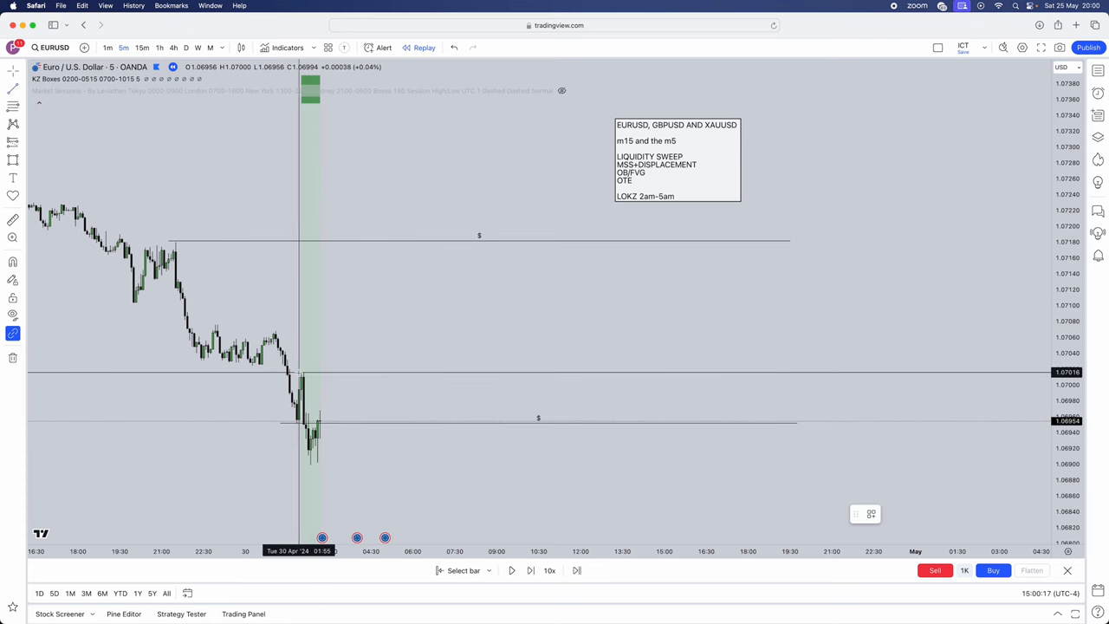
left_click_drag(298, 372, 399, 373)
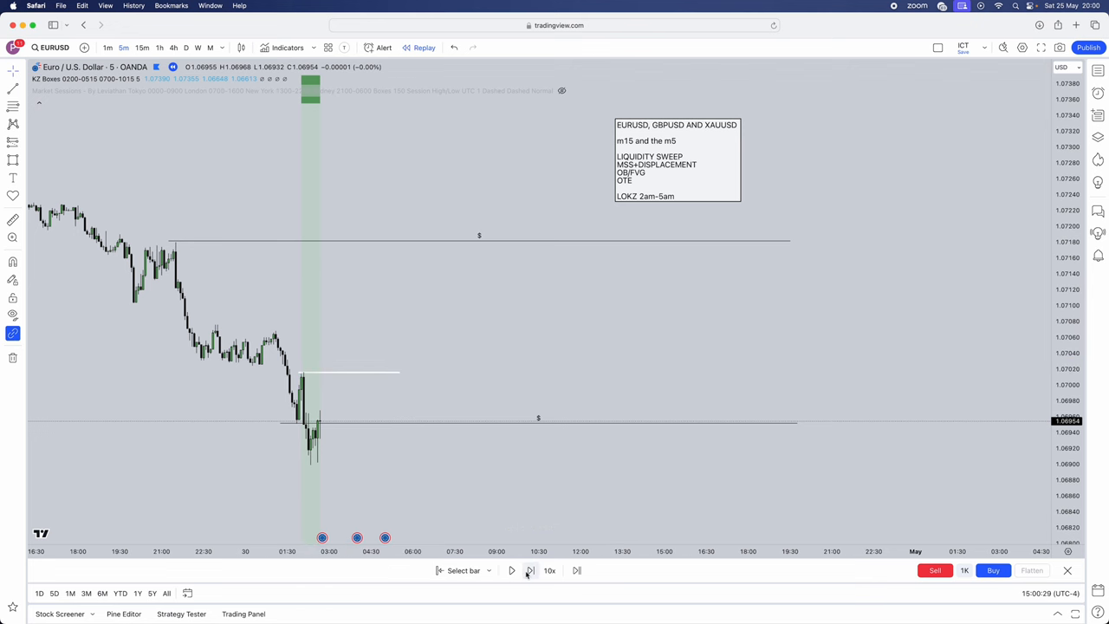
left_click(530, 570)
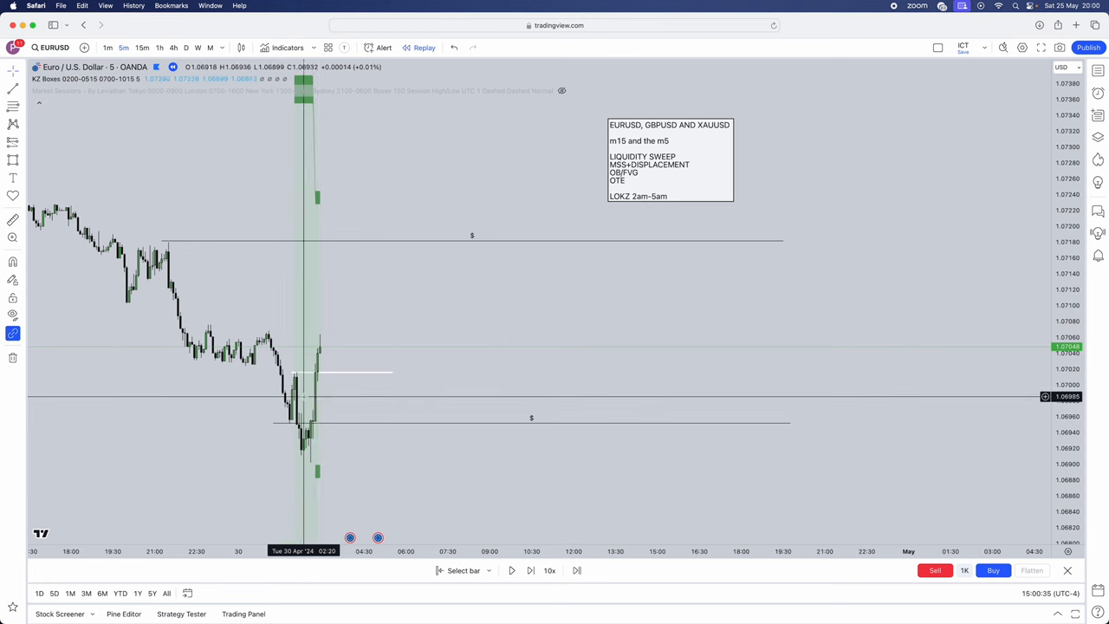
mouse_move(321, 366)
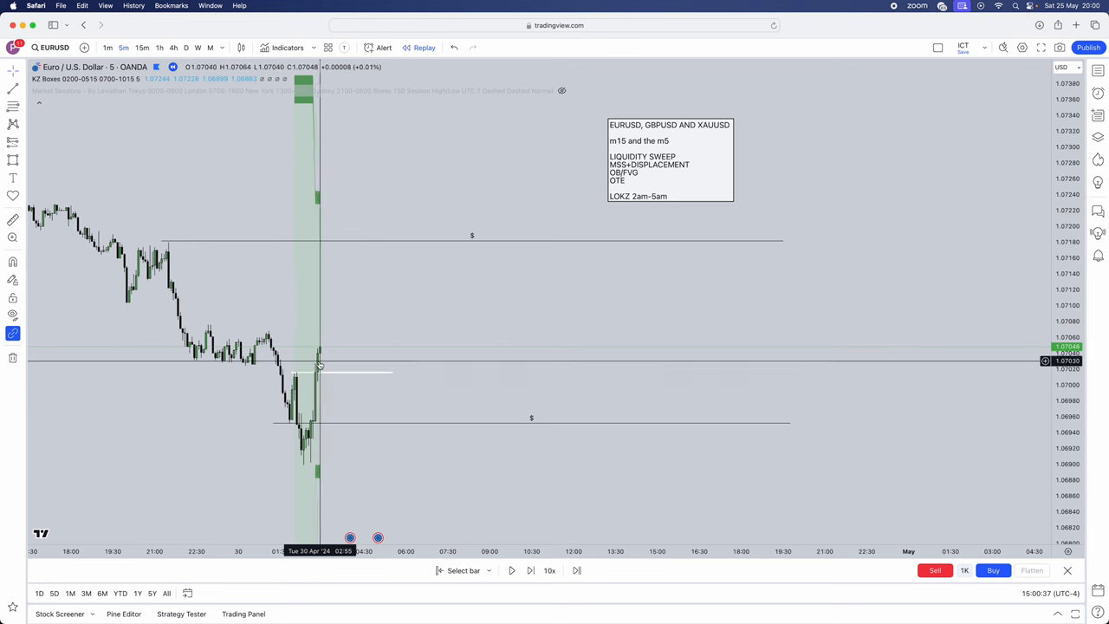
mouse_move(642, 173)
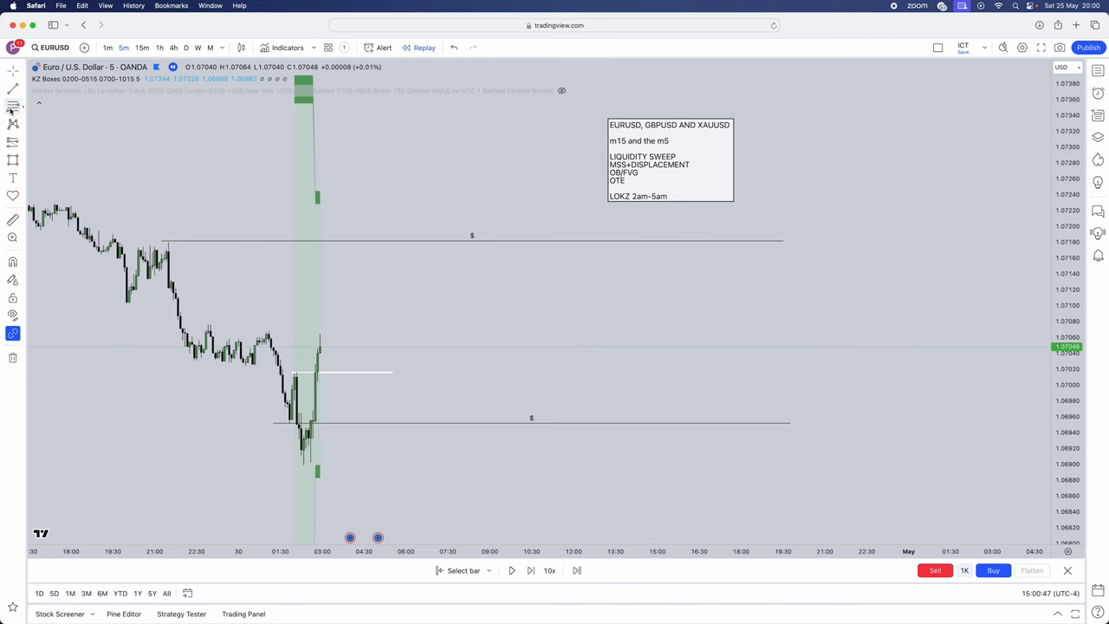
mouse_move(302, 467)
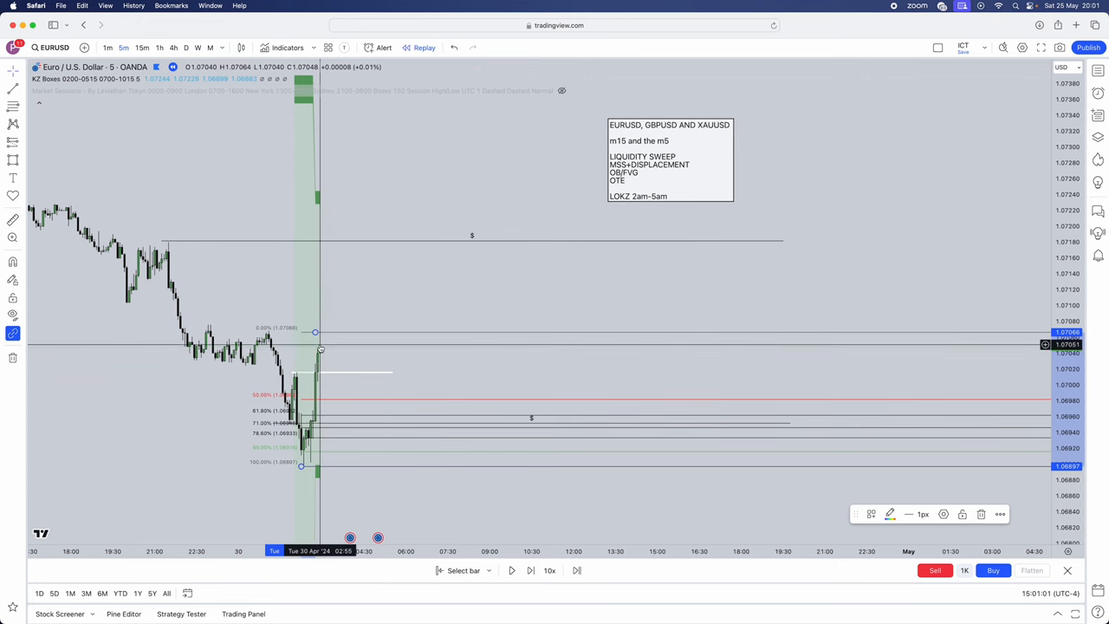
Settle the Fibonacci retracement's top anchor on the rally's latest high
left_click(530, 570)
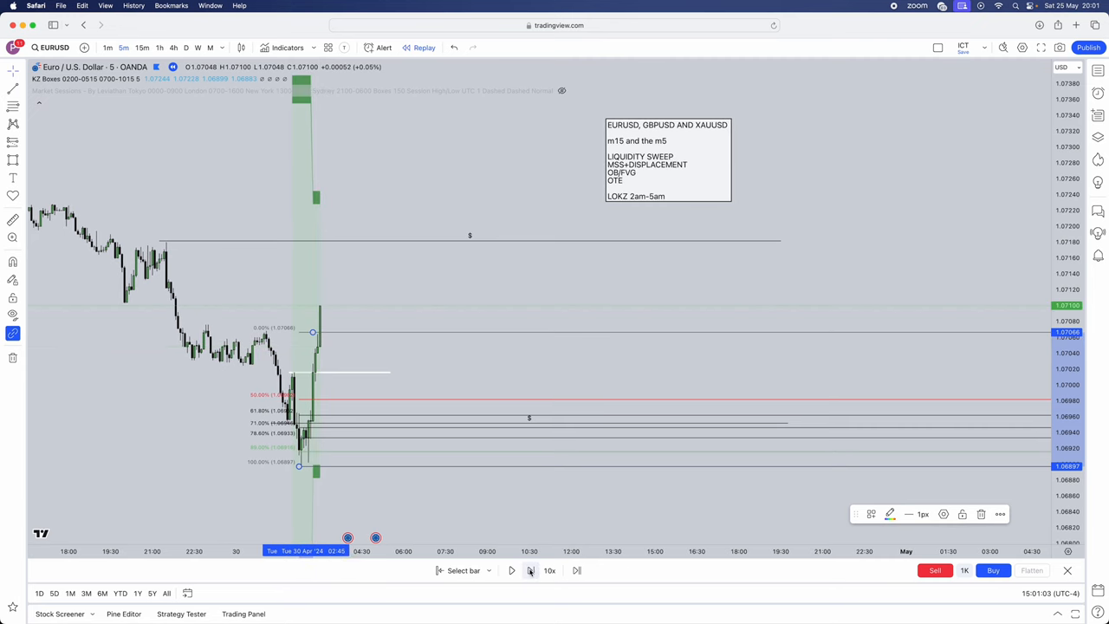
left_click(531, 570)
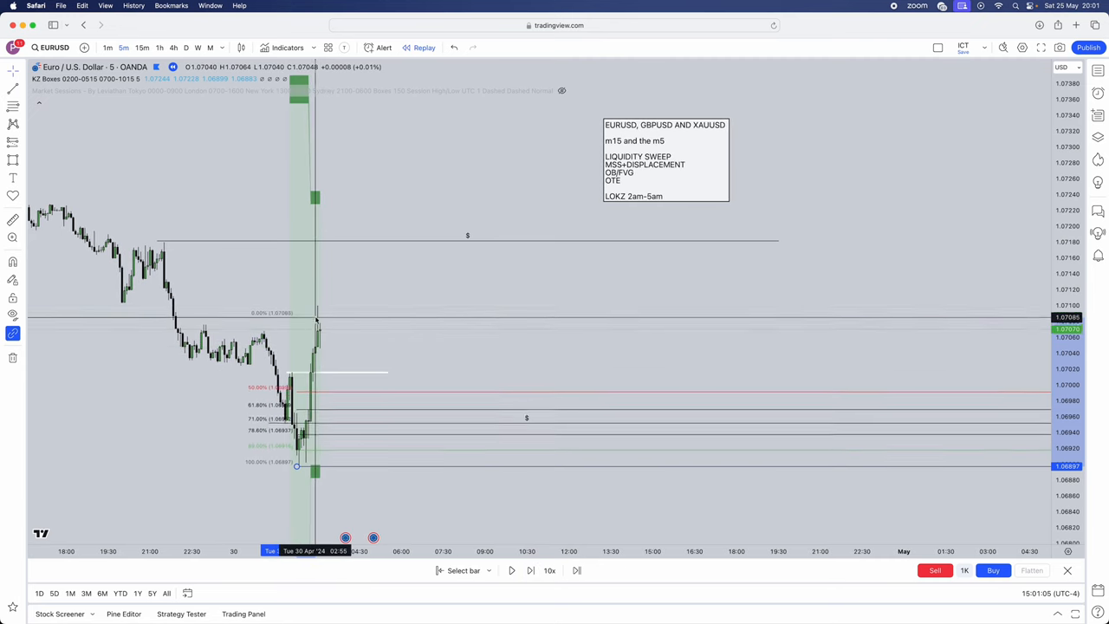
left_click(530, 570)
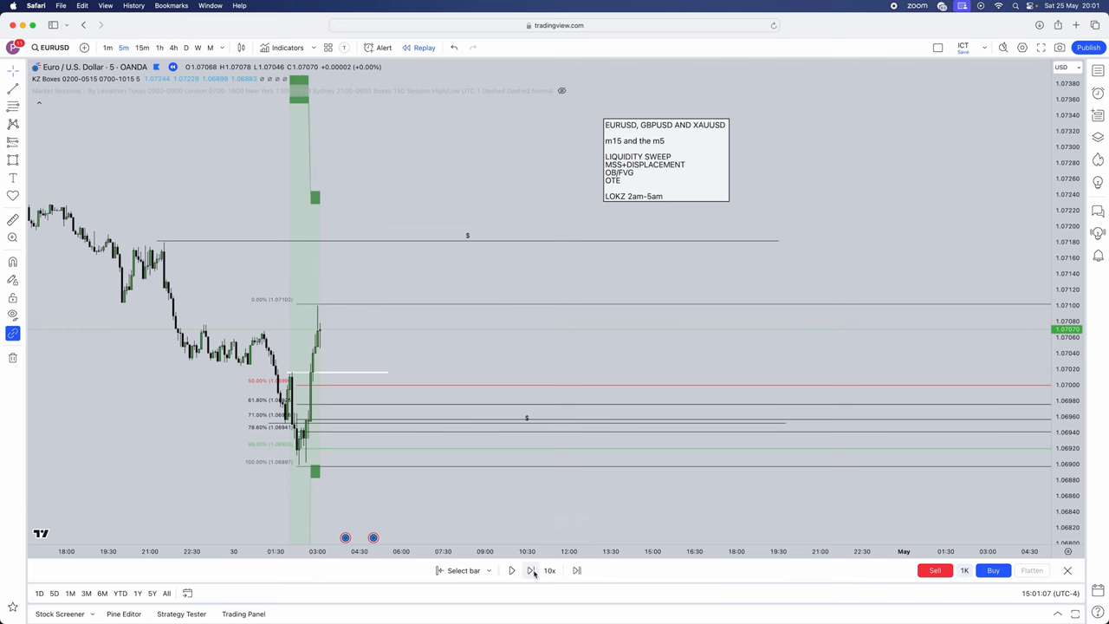
Step the replay forward bar by bar as price pulls into the OTE order block
left_click(530, 570)
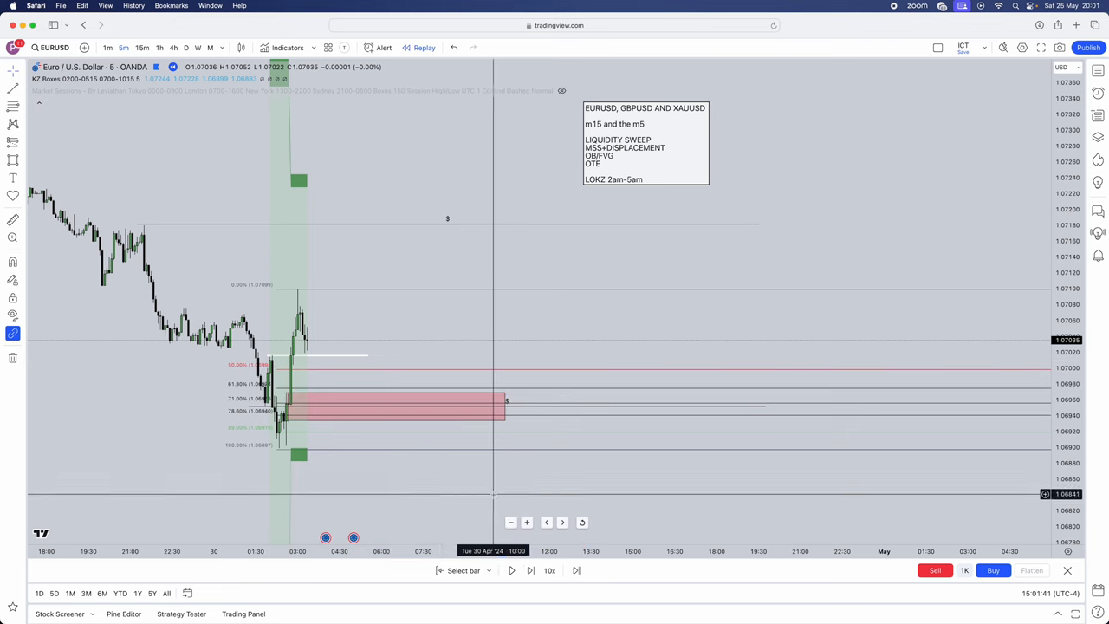
left_click(512, 570)
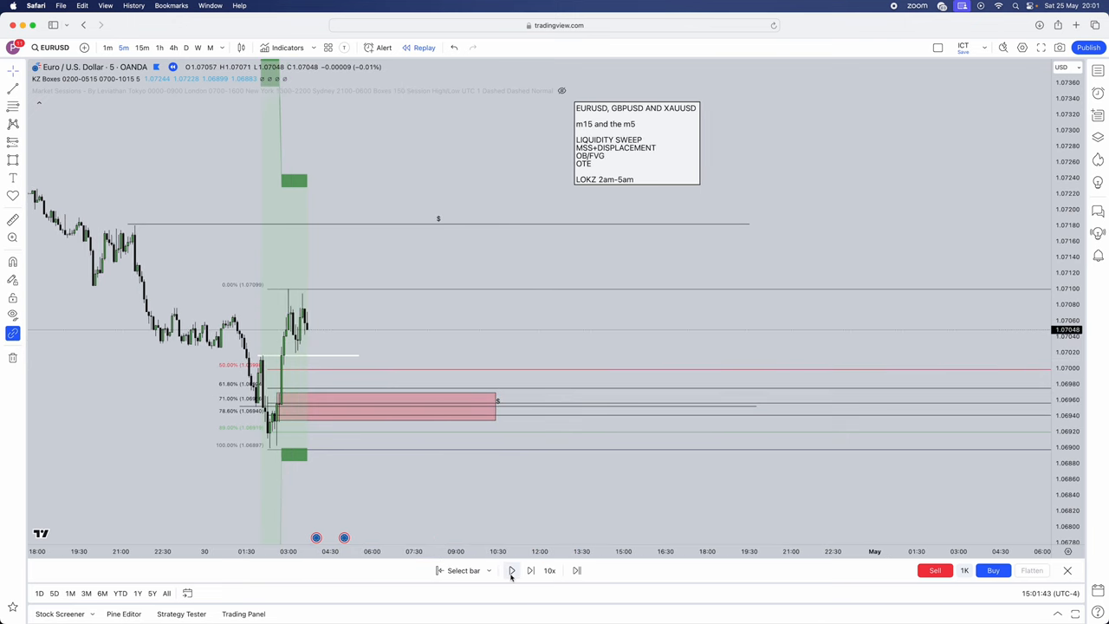
left_click(511, 570)
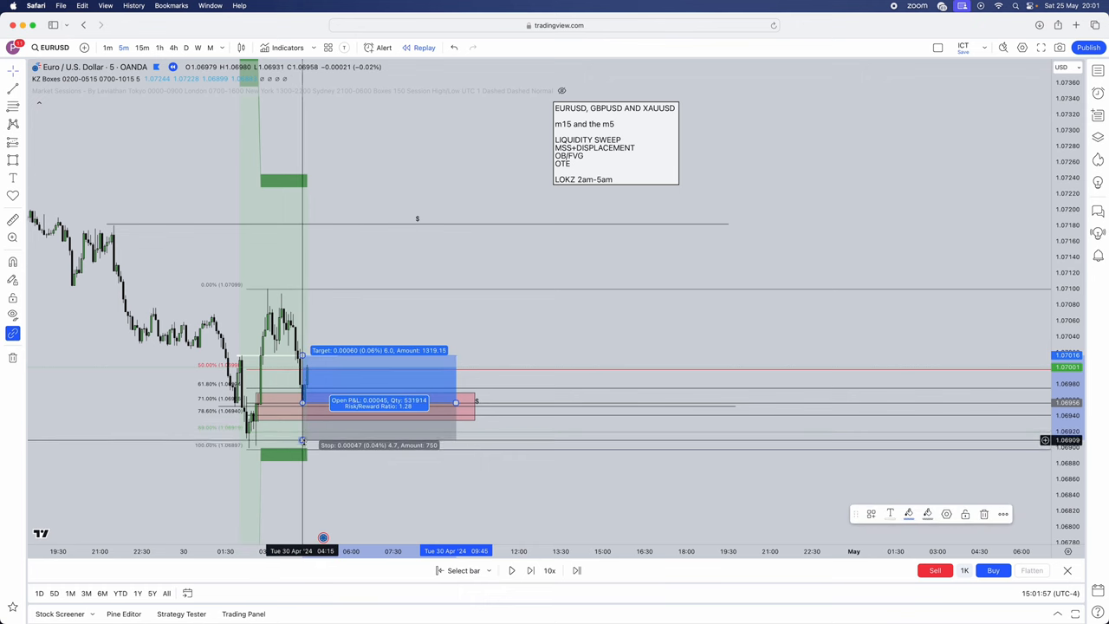
Drag the stop below the swing low and the target higher for a 1:3 risk/reward
left_click_drag(302, 443, 302, 454)
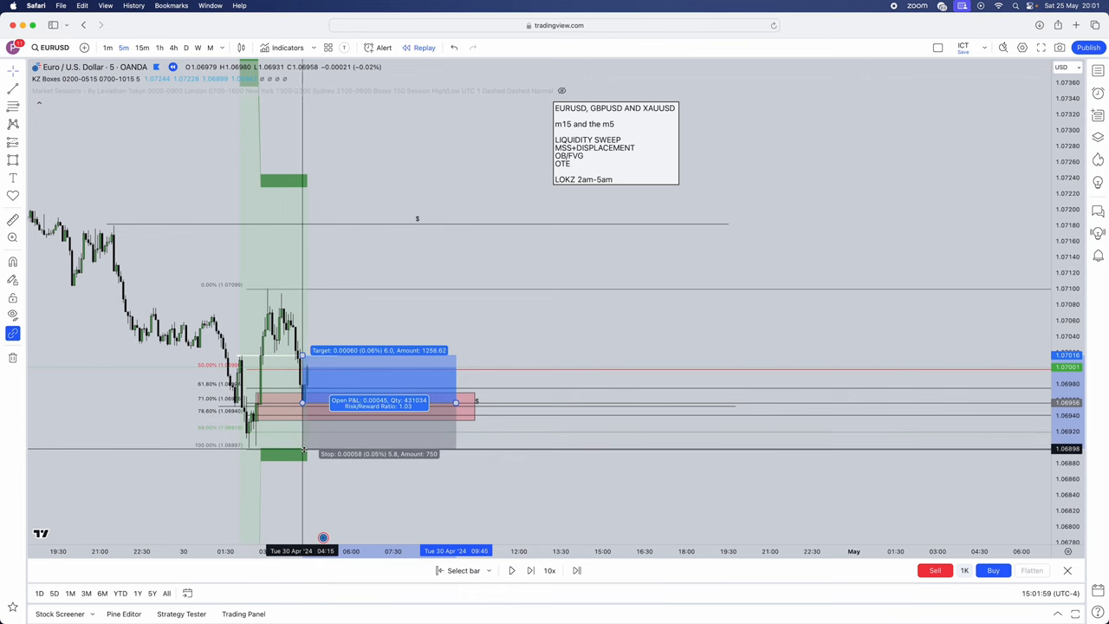
left_click_drag(304, 454, 303, 444)
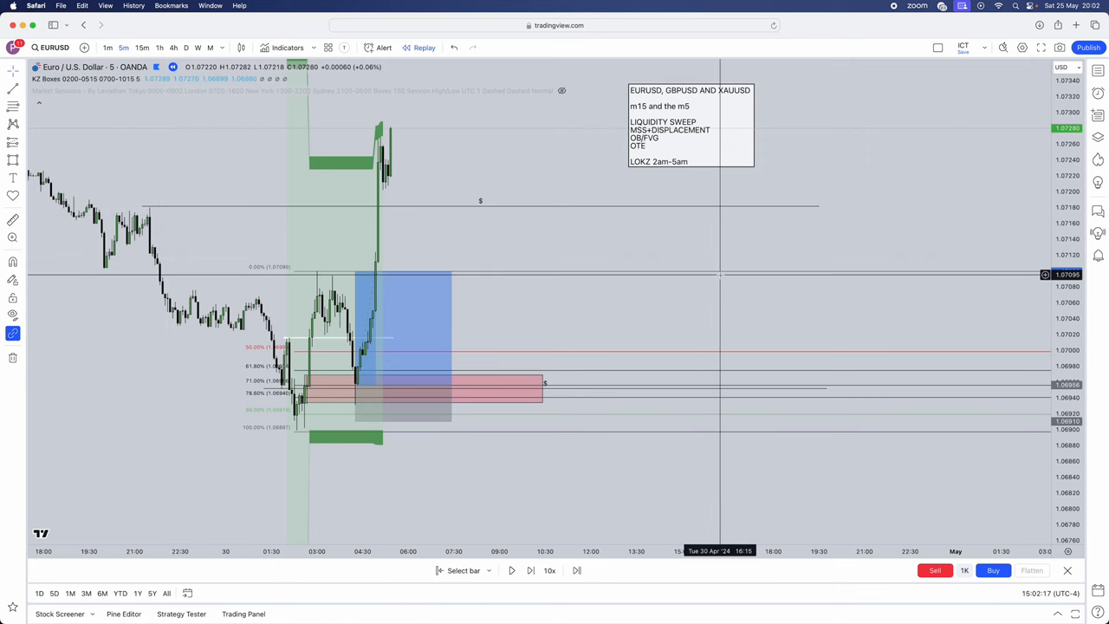
mouse_move(730, 234)
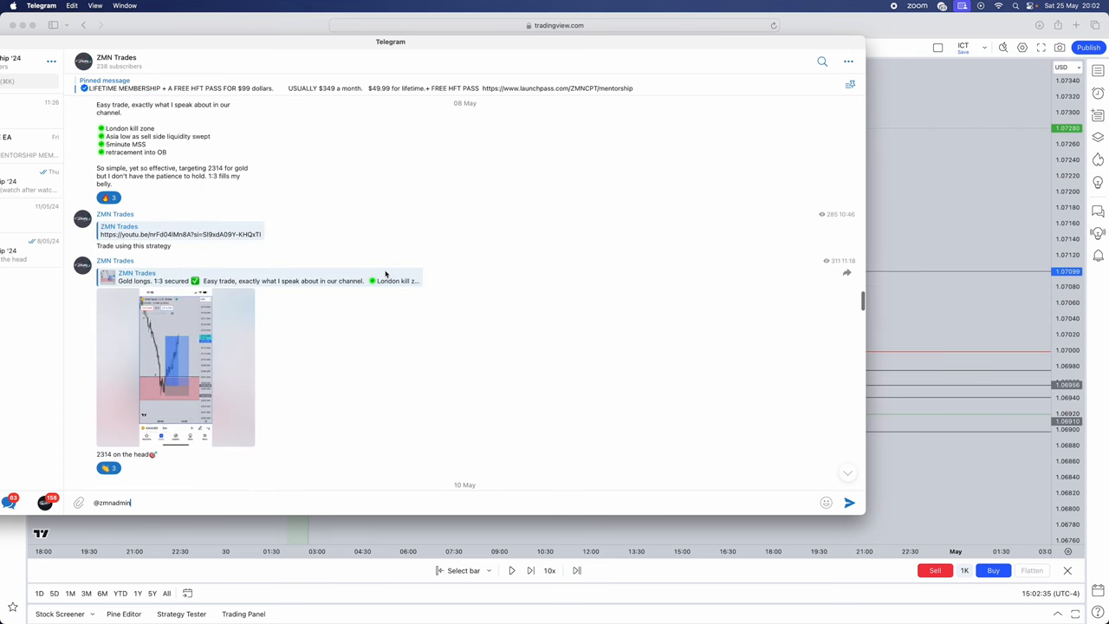
Scroll the trading channel forward to later May posts with video links and a payout photo
scroll("down", 3)
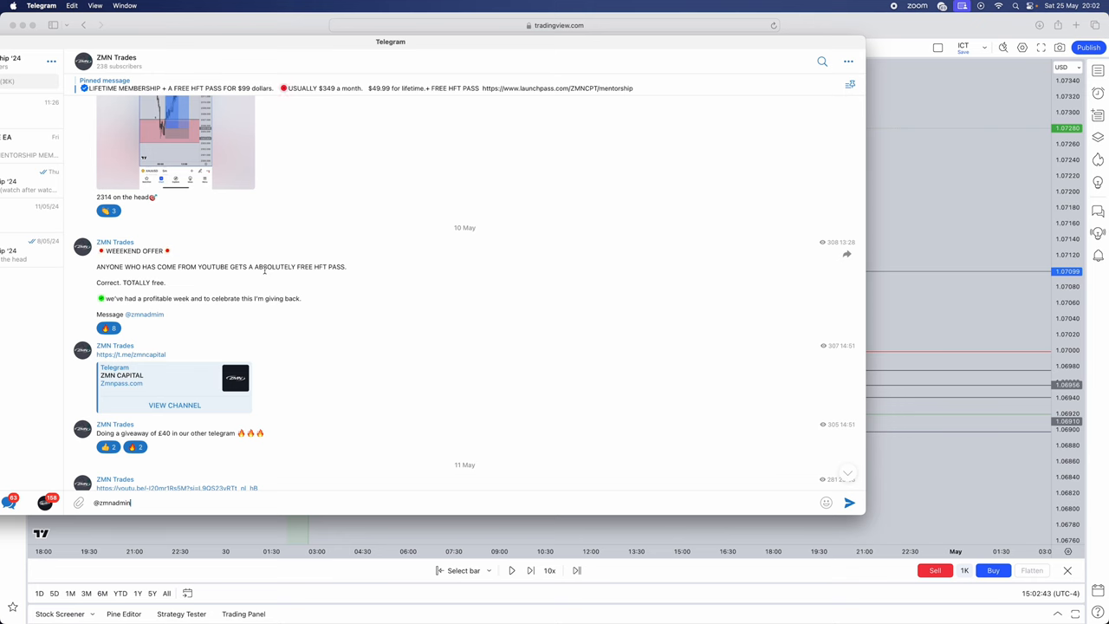
scroll("down", 3)
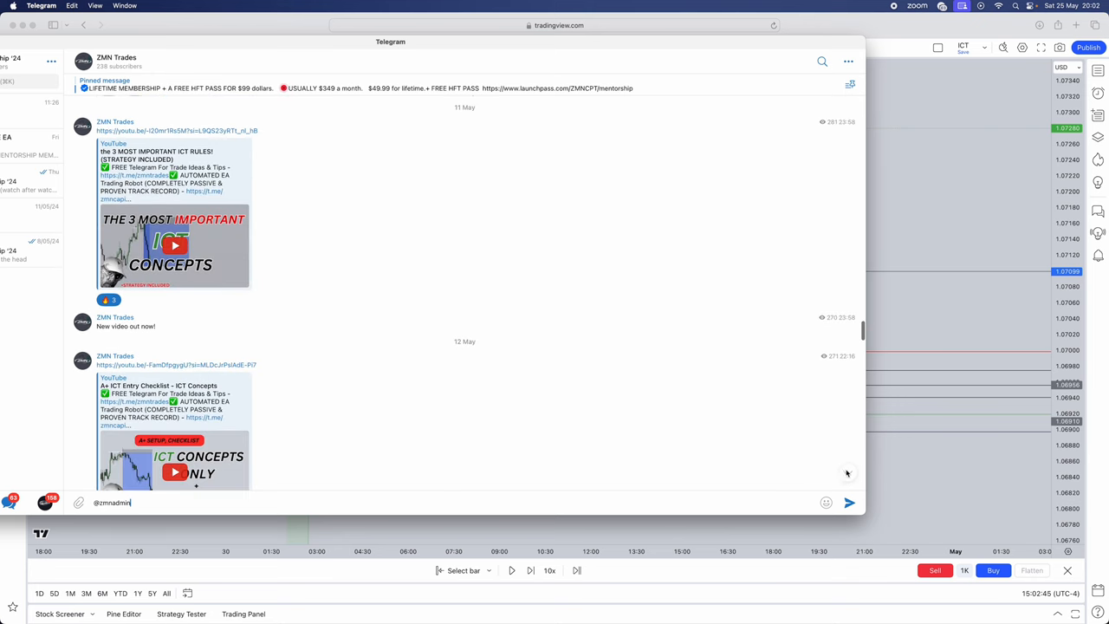
scroll("down", 3)
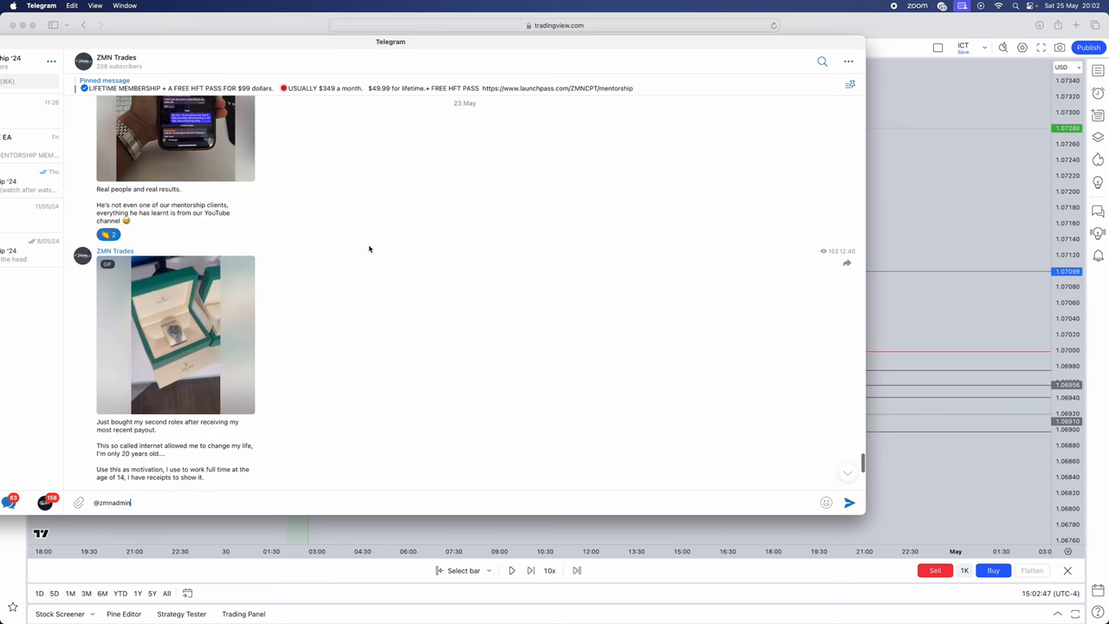